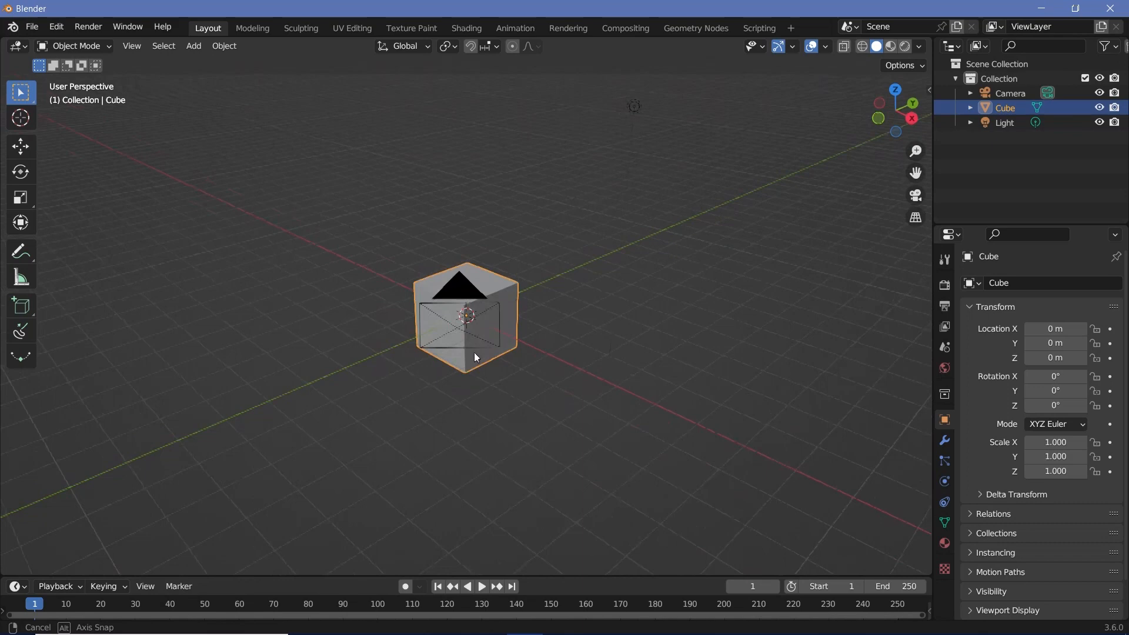
# Enable the Import Images as Planes add-on in Preferences by searching 'images as'
pyautogui.click(55, 26)
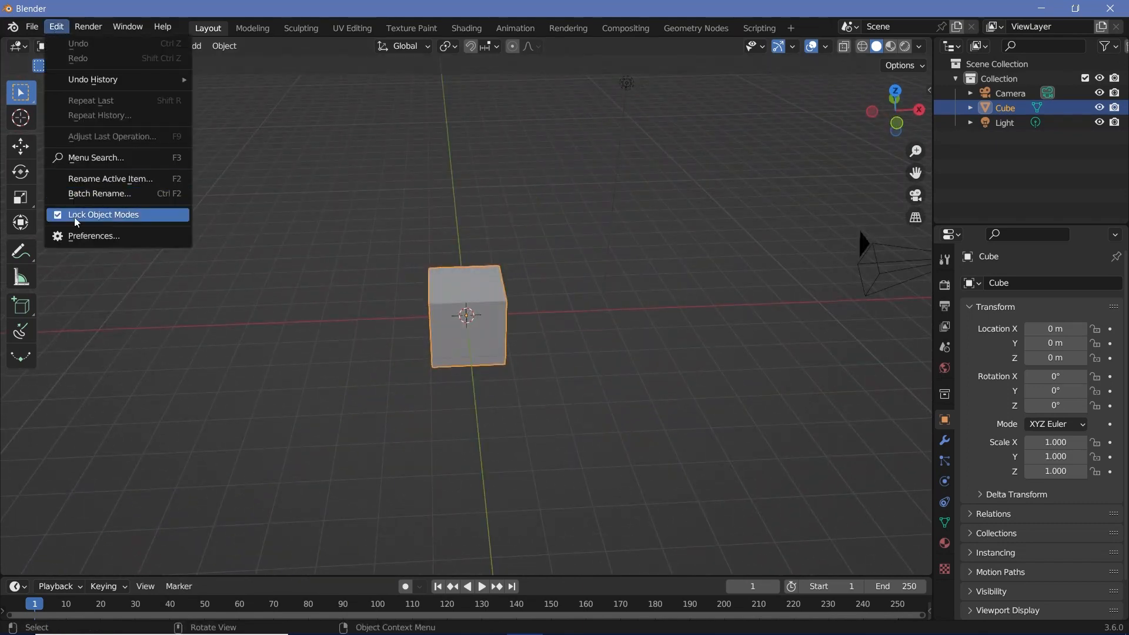
pyautogui.click(94, 236)
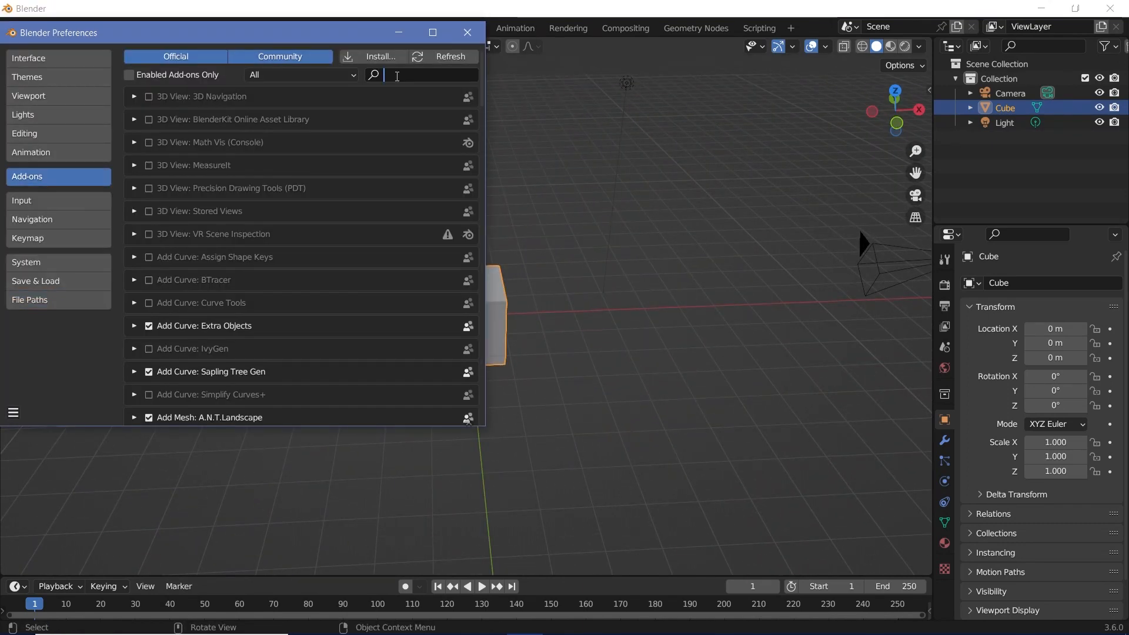
pyautogui.write('images as')
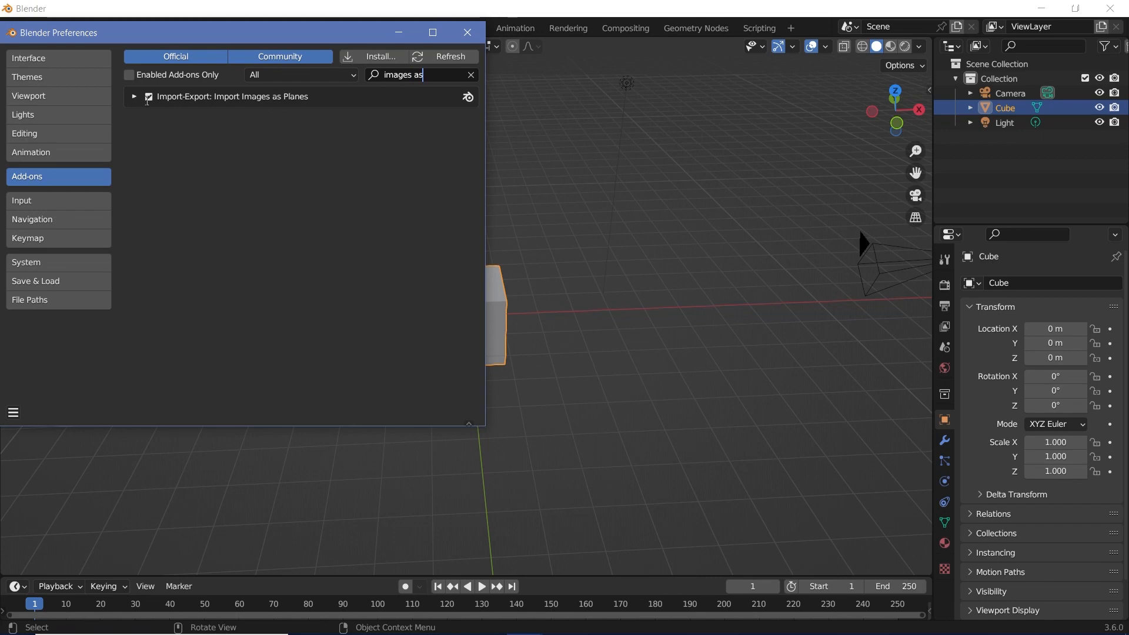
pyautogui.click(467, 32)
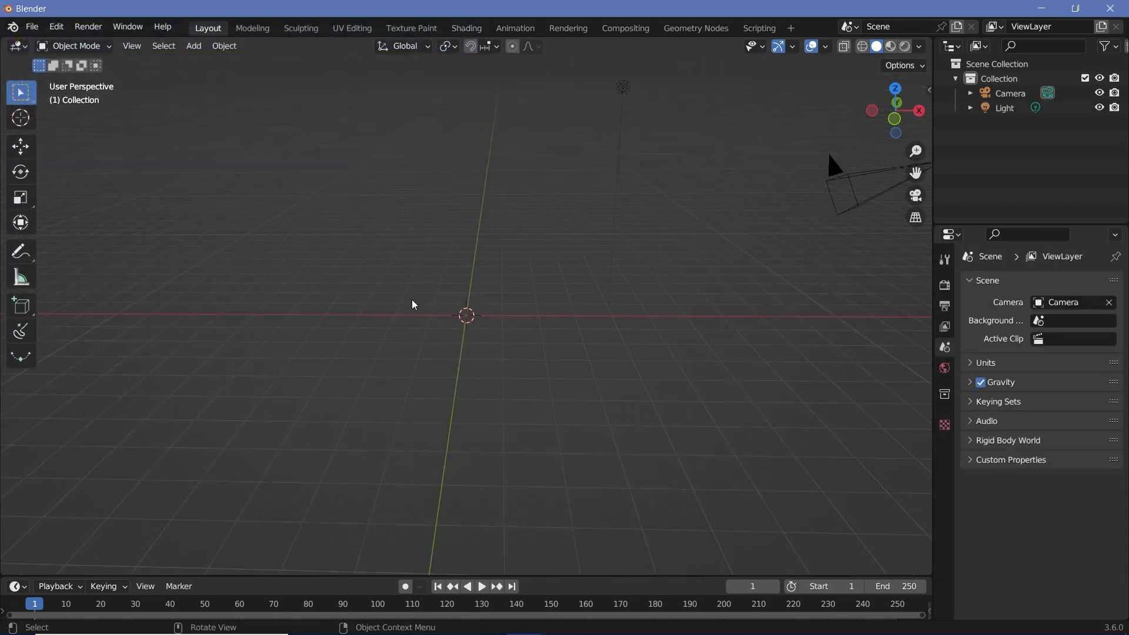
# Start importing an image as a plane from the Add > Image menu
pyautogui.click(193, 46)
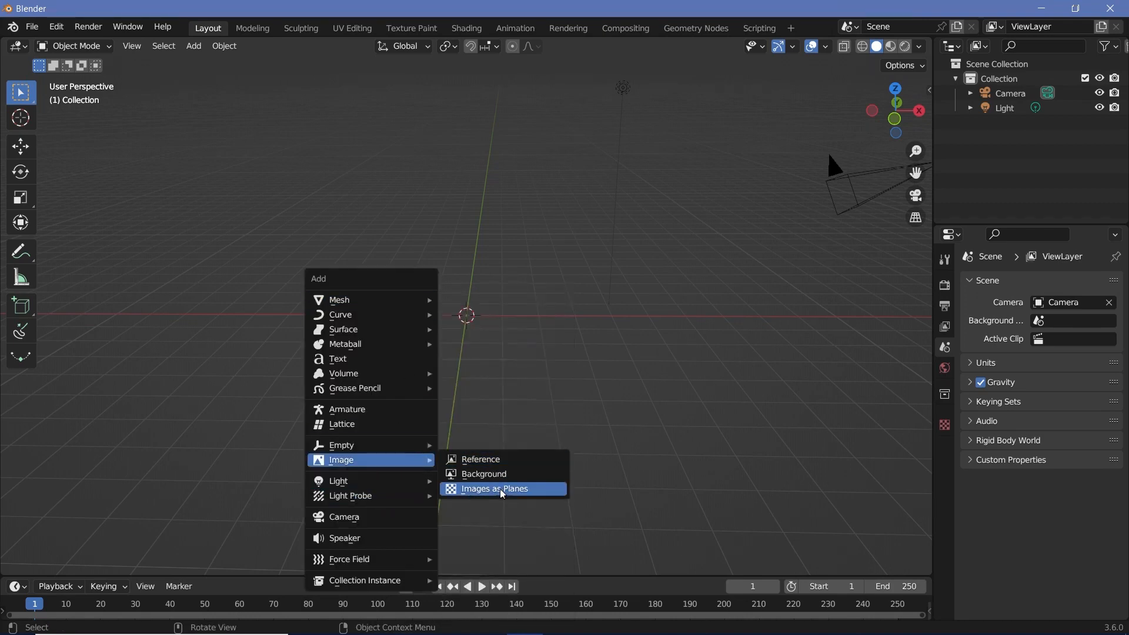
pyautogui.moveTo(497, 495)
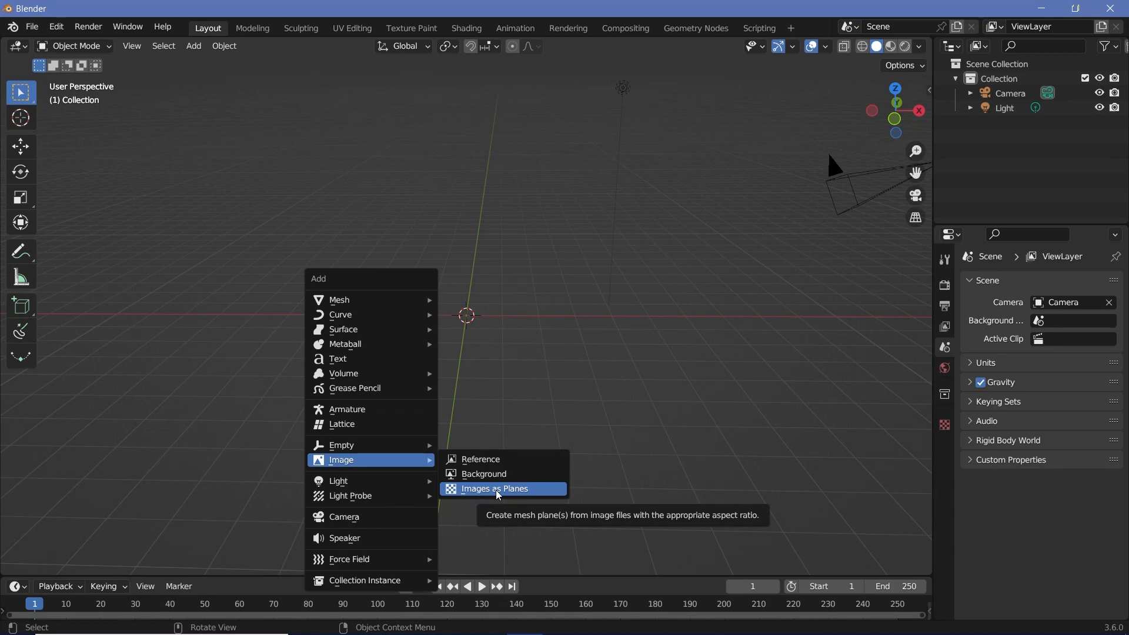
pyautogui.click(498, 489)
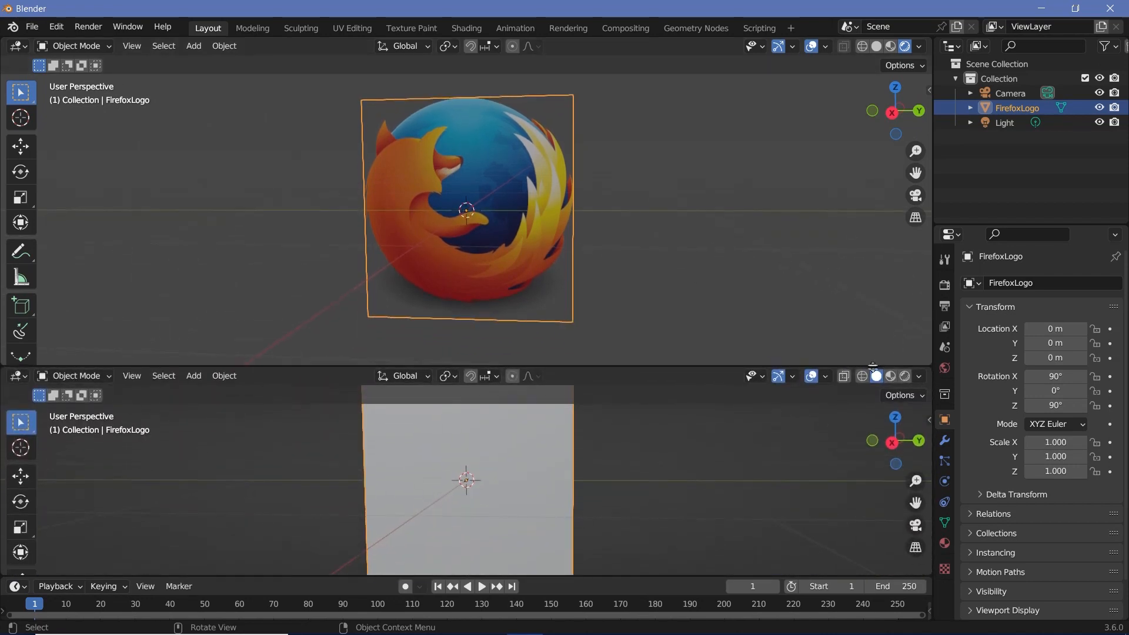
# Switch the lower area to the Shader Editor and set the new Math node to Multiply
pyautogui.click(16, 376)
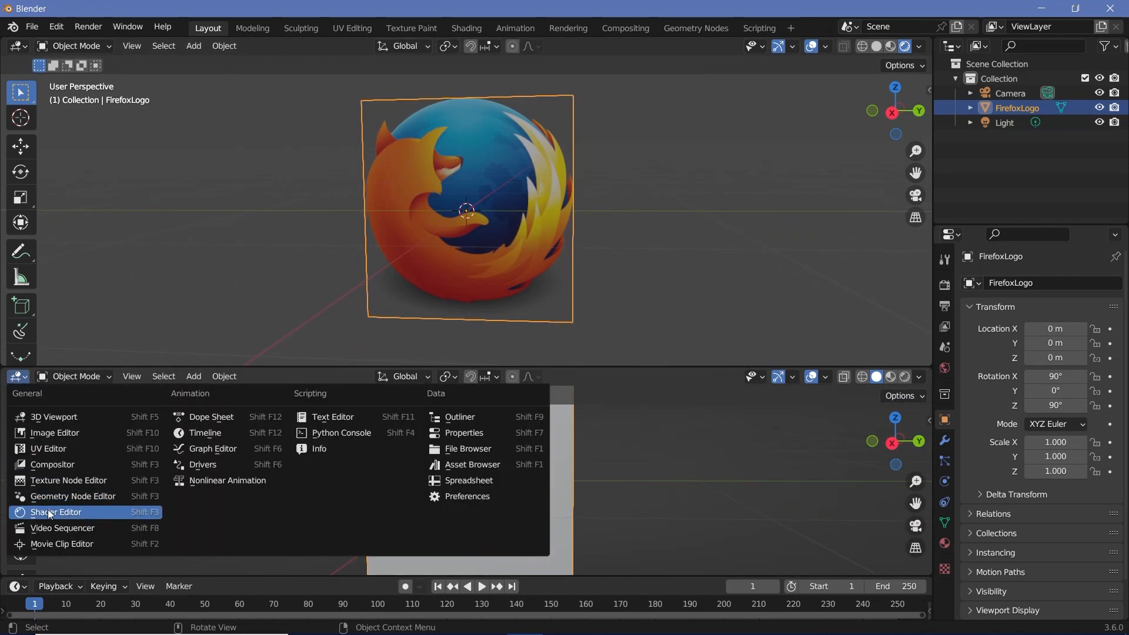
pyautogui.click(55, 513)
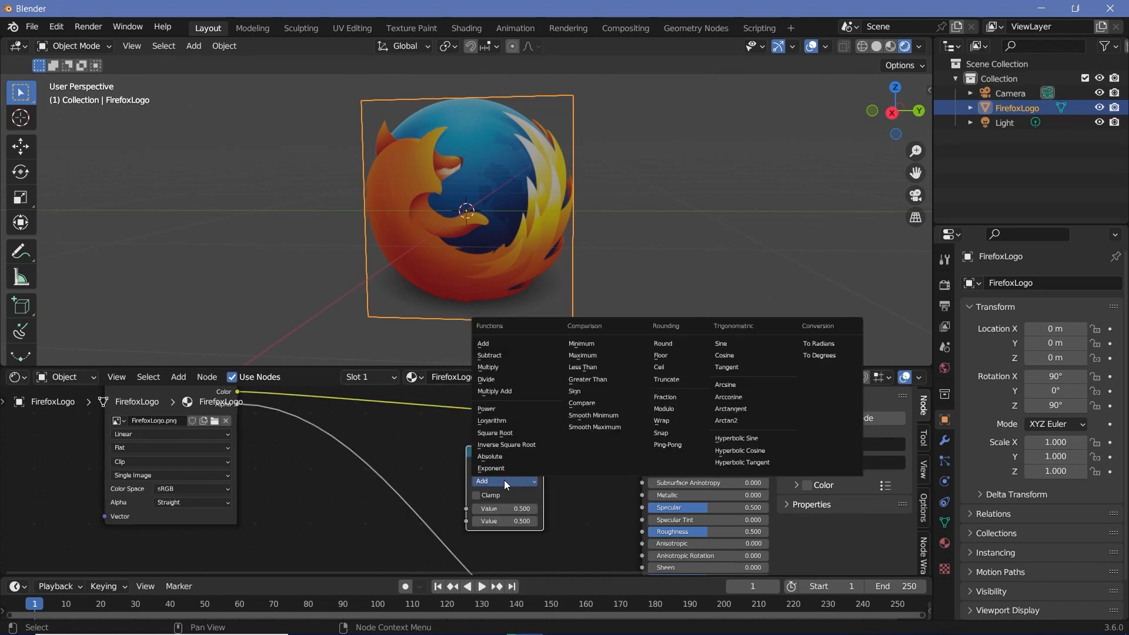
pyautogui.click(488, 367)
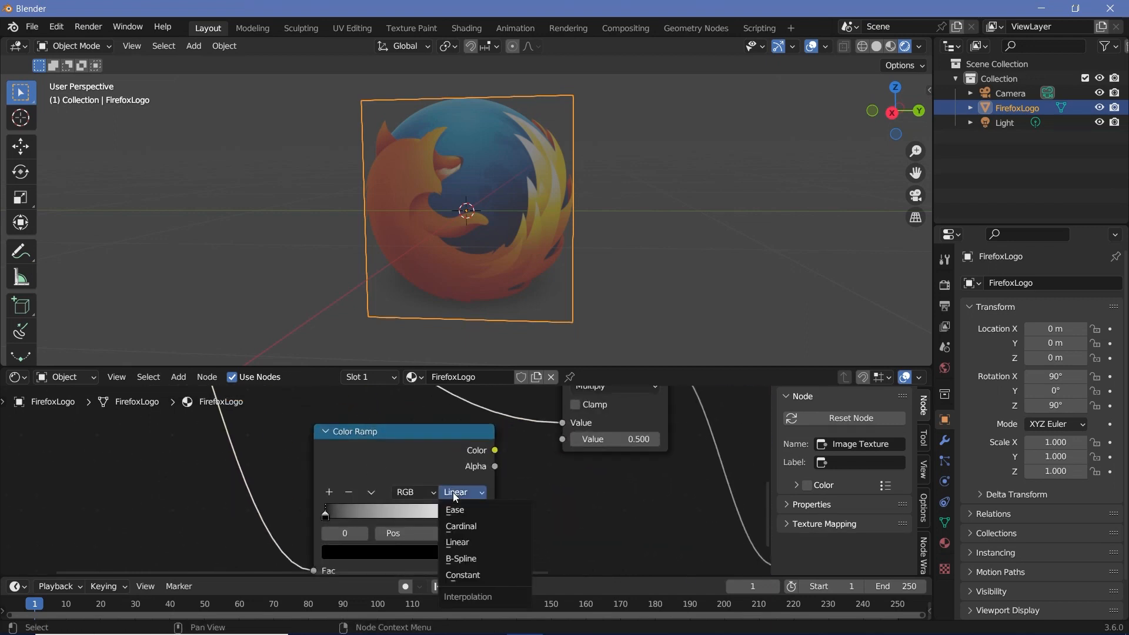
# Set the Color Ramp to Constant, wire it into Multiply and push the white stop fully left
pyautogui.click(463, 575)
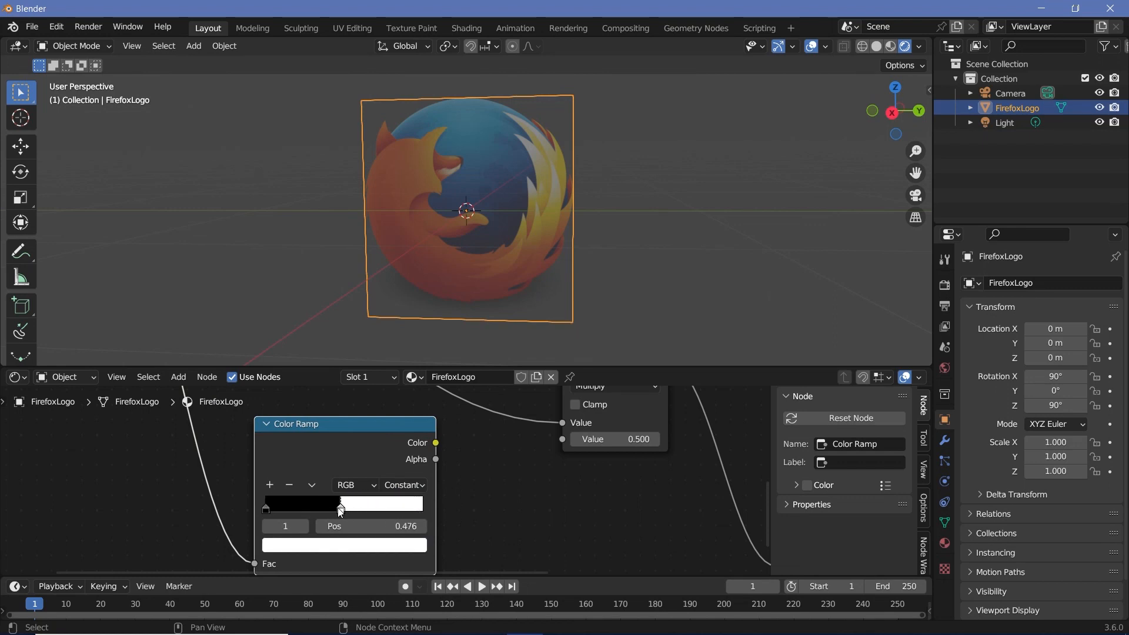
pyautogui.moveTo(435, 443); pyautogui.dragTo(564, 439)
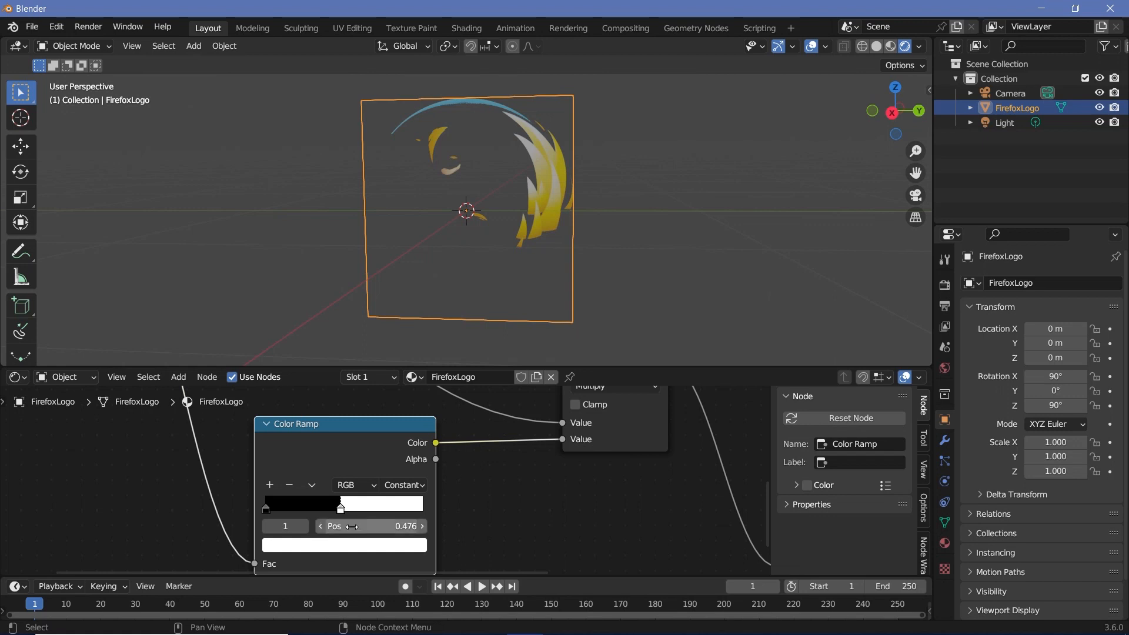
pyautogui.moveTo(339, 509); pyautogui.dragTo(419, 510)
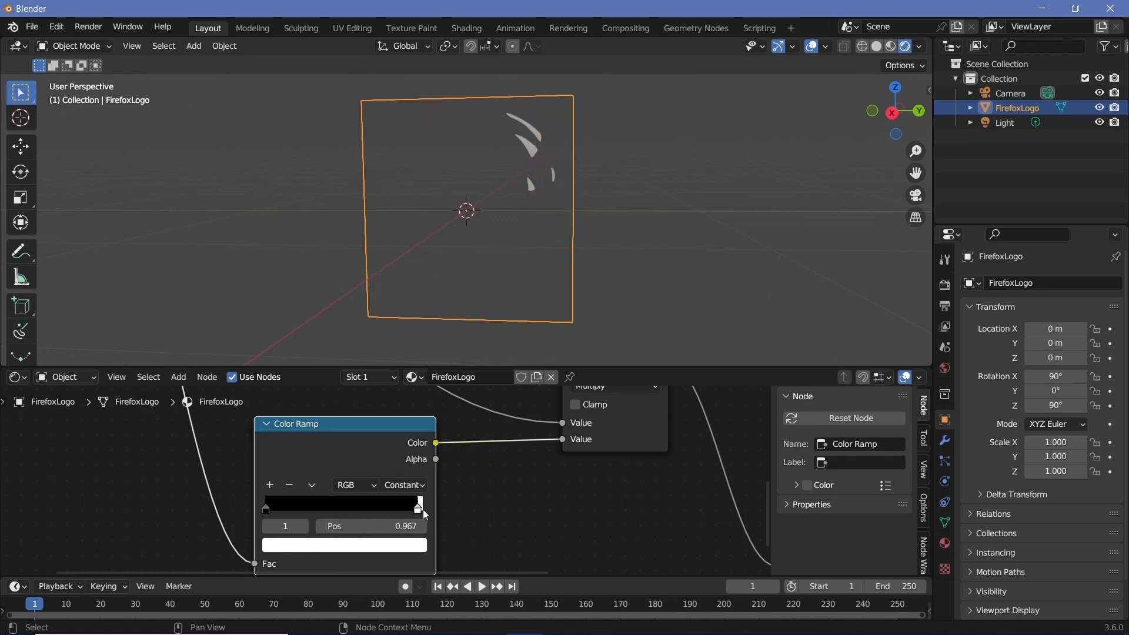
pyautogui.moveTo(419, 507); pyautogui.dragTo(284, 507)
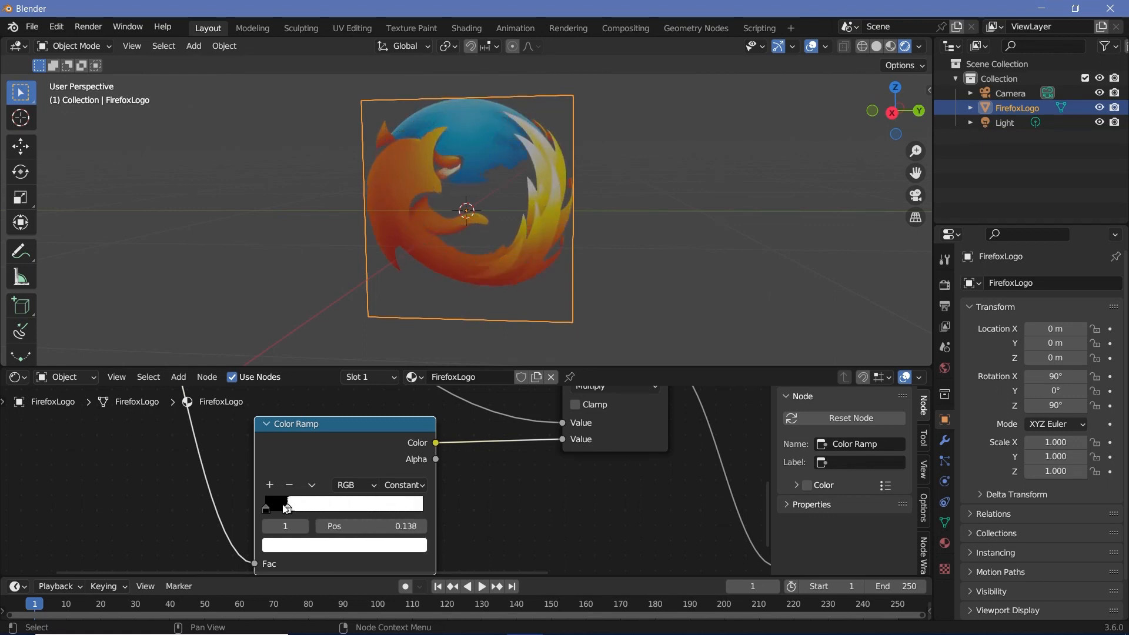
pyautogui.moveTo(284, 504); pyautogui.dragTo(267, 504)
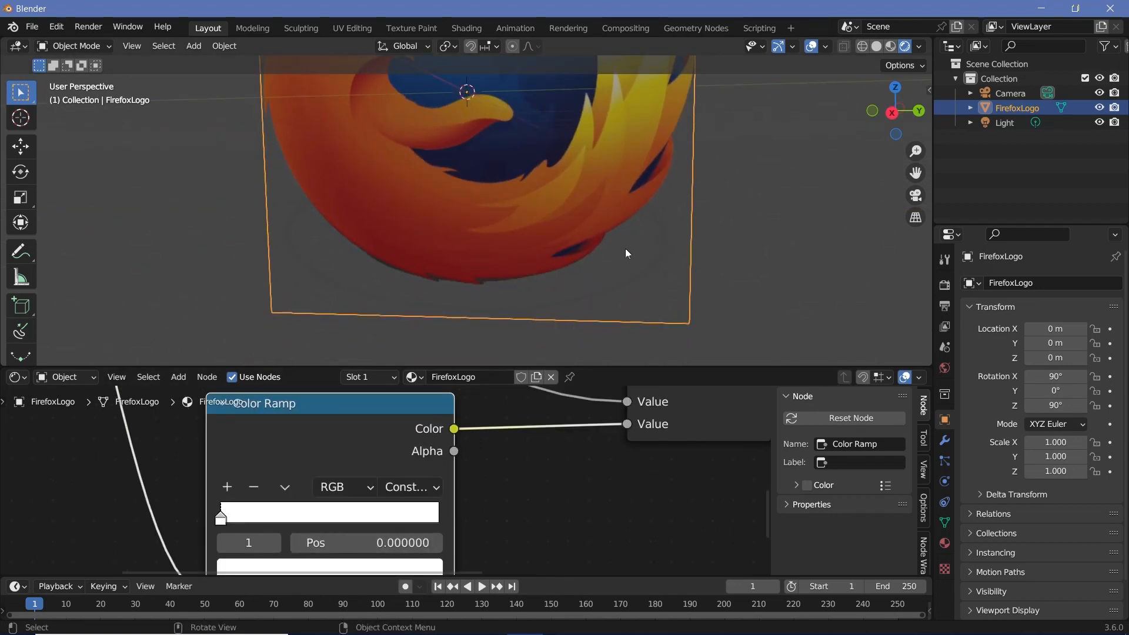
# Move the Color Ramp's black stop to about the middle, masking the logo
pyautogui.click(220, 517)
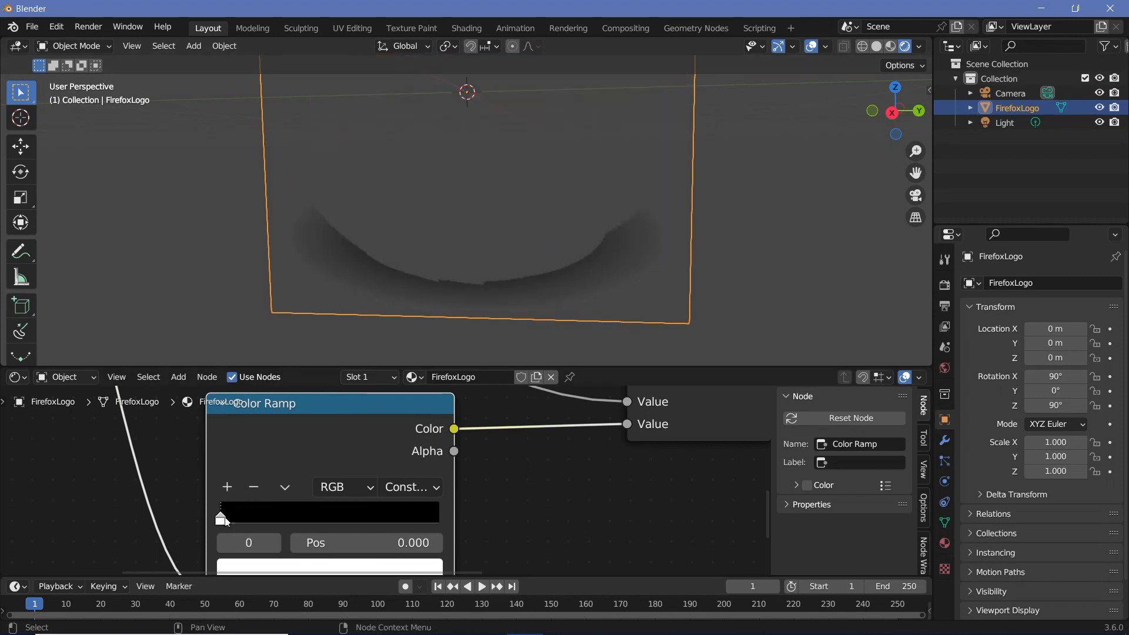
pyautogui.moveTo(221, 517); pyautogui.dragTo(329, 518)
pyautogui.write('brigh')
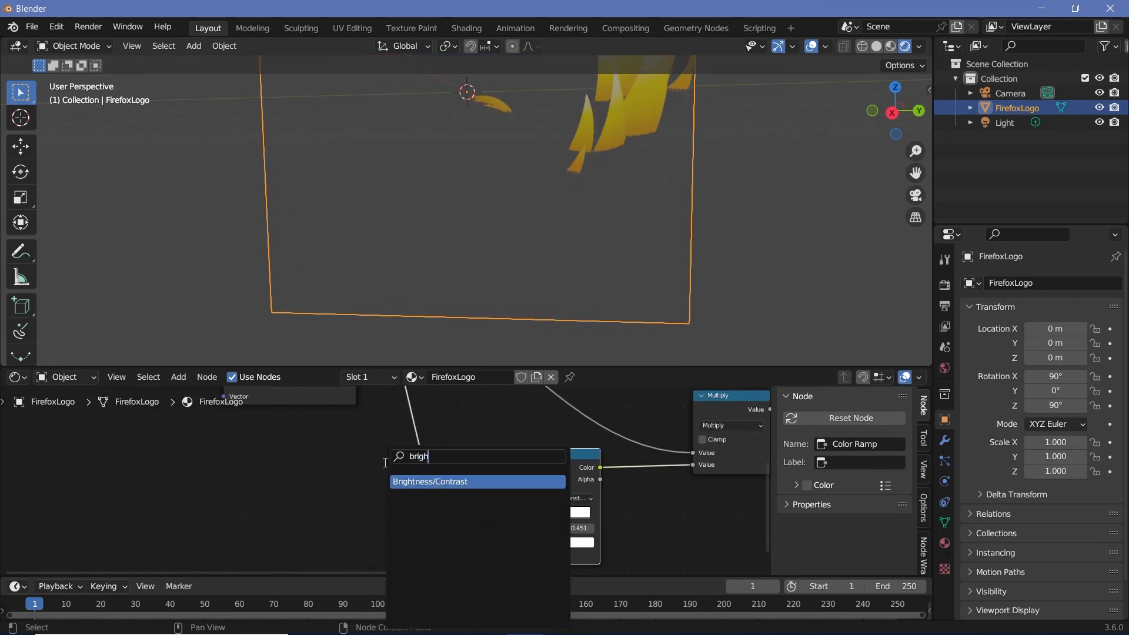
# Add a Brightness/Contrast node before the Color Ramp and lower Bright to -8.4, hiding the logo
pyautogui.click(430, 482)
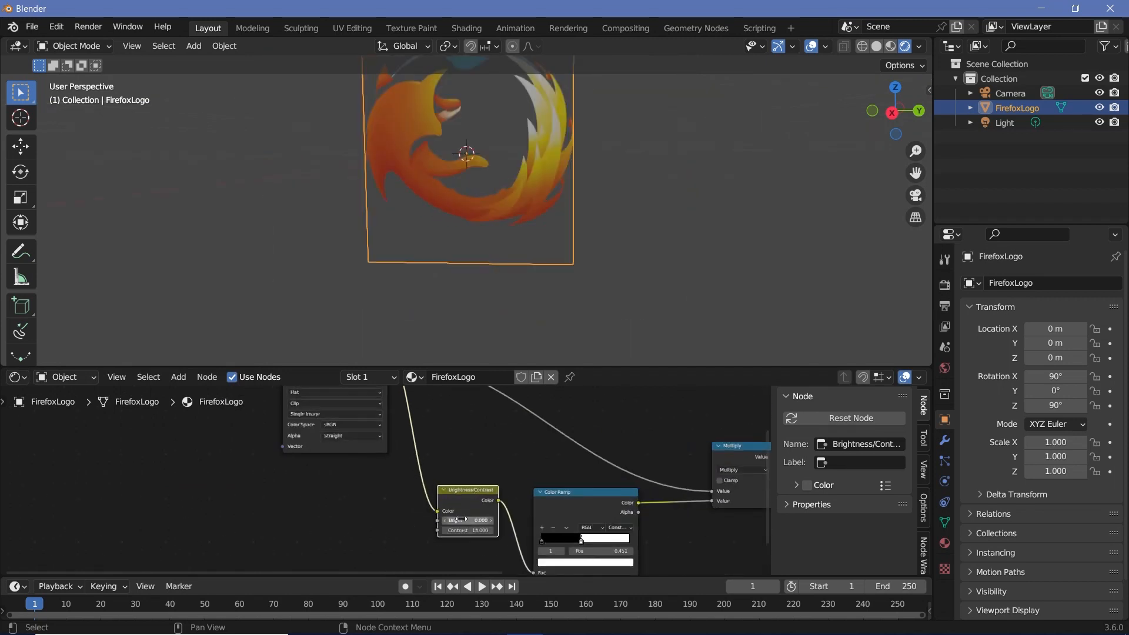
pyautogui.moveTo(467, 520); pyautogui.dragTo(447, 520)
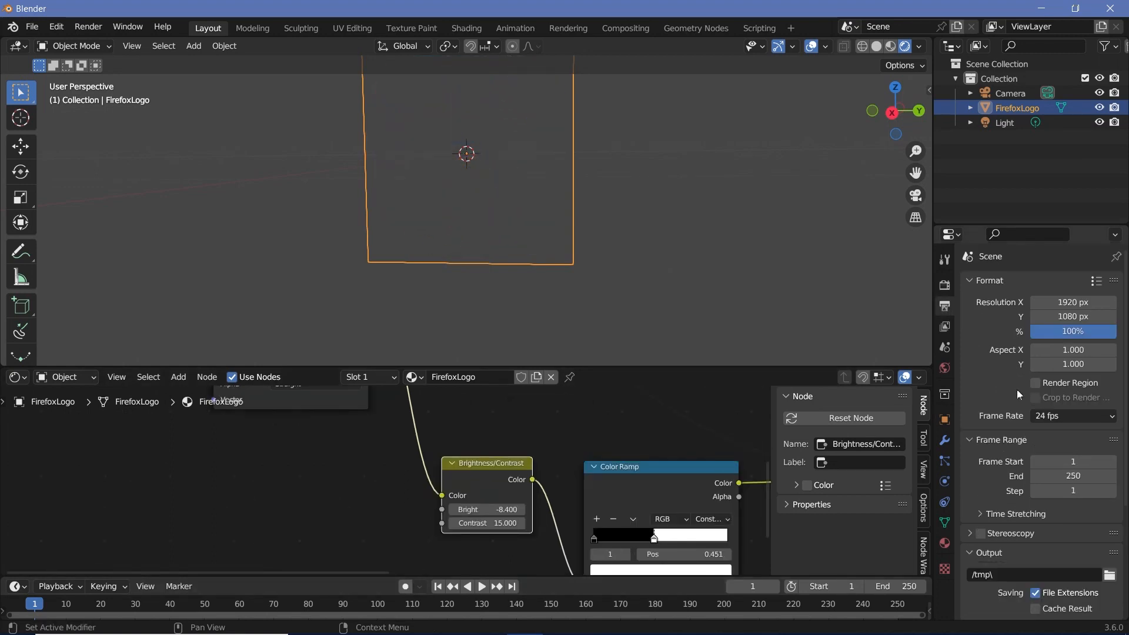
# Set the scene frame rate to 30 fps in Output Properties
pyautogui.click(1074, 416)
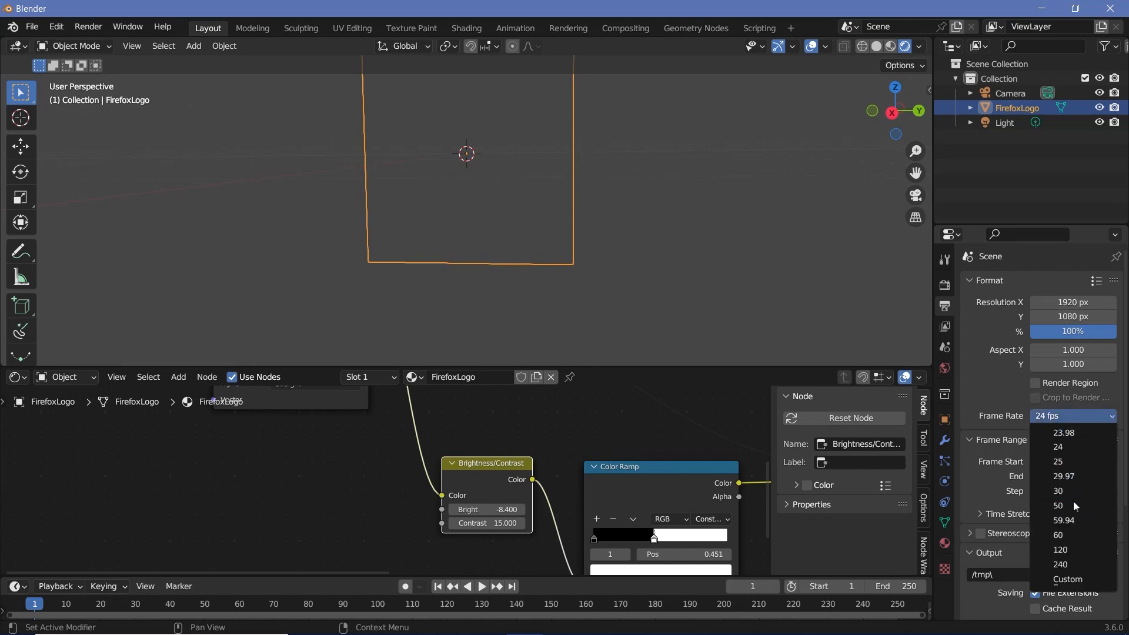
pyautogui.click(1058, 491)
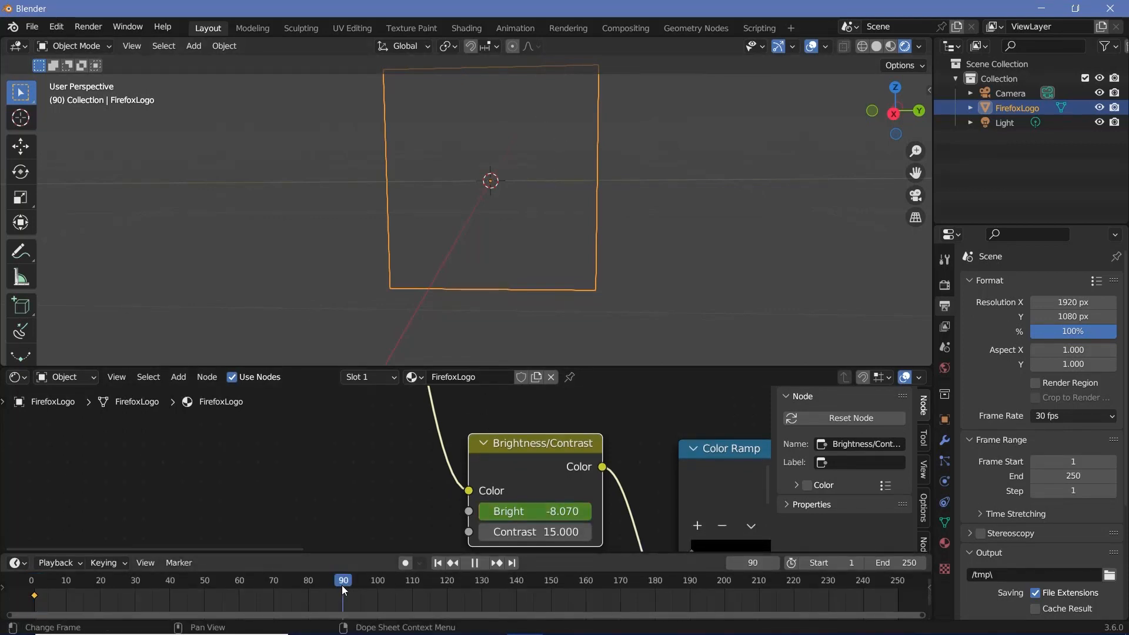
# Raise Bright to 8.010 at frame 90 and keyframe it, revealing the logo
pyautogui.moveTo(519, 511); pyautogui.dragTo(548, 511)
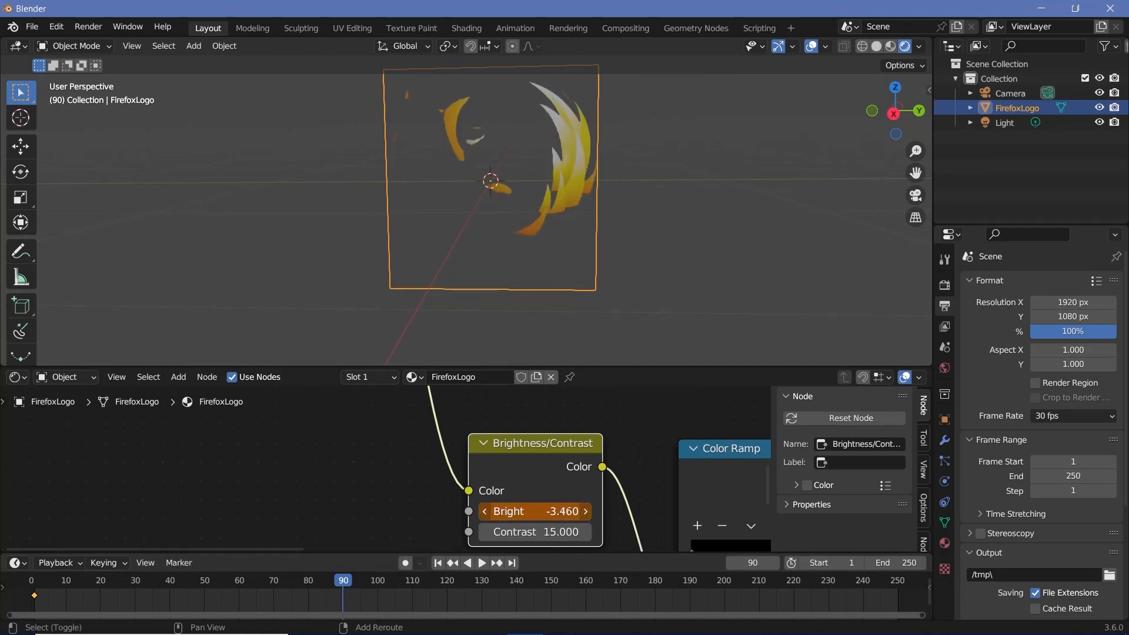
pyautogui.moveTo(504, 511); pyautogui.dragTo(569, 511)
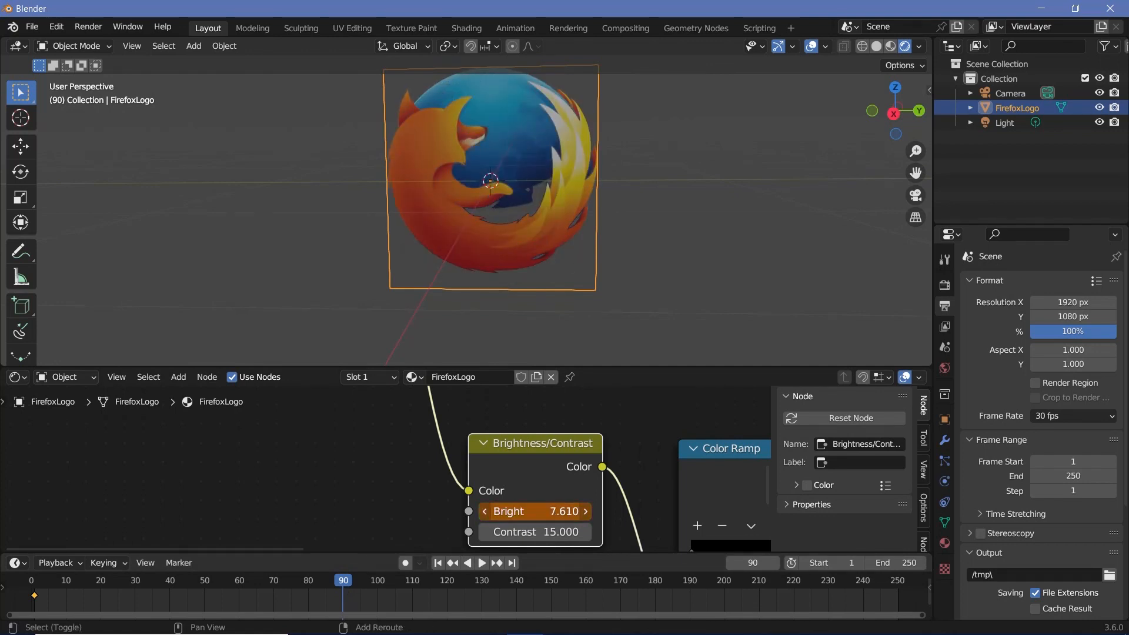
pyautogui.moveTo(536, 512); pyautogui.dragTo(569, 511)
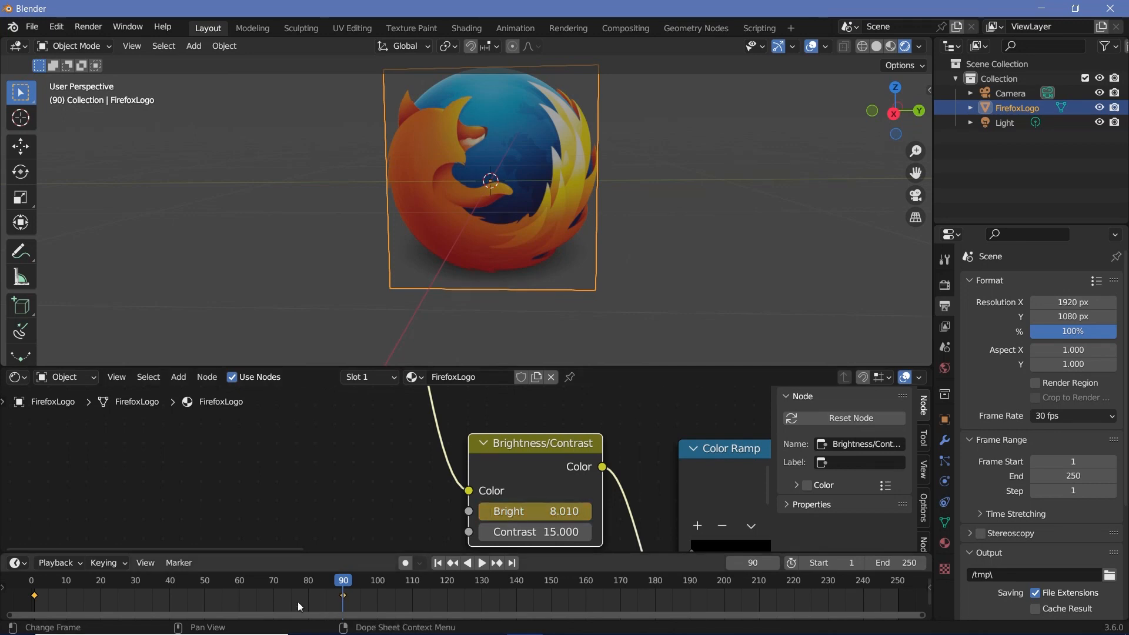
pyautogui.click(481, 563)
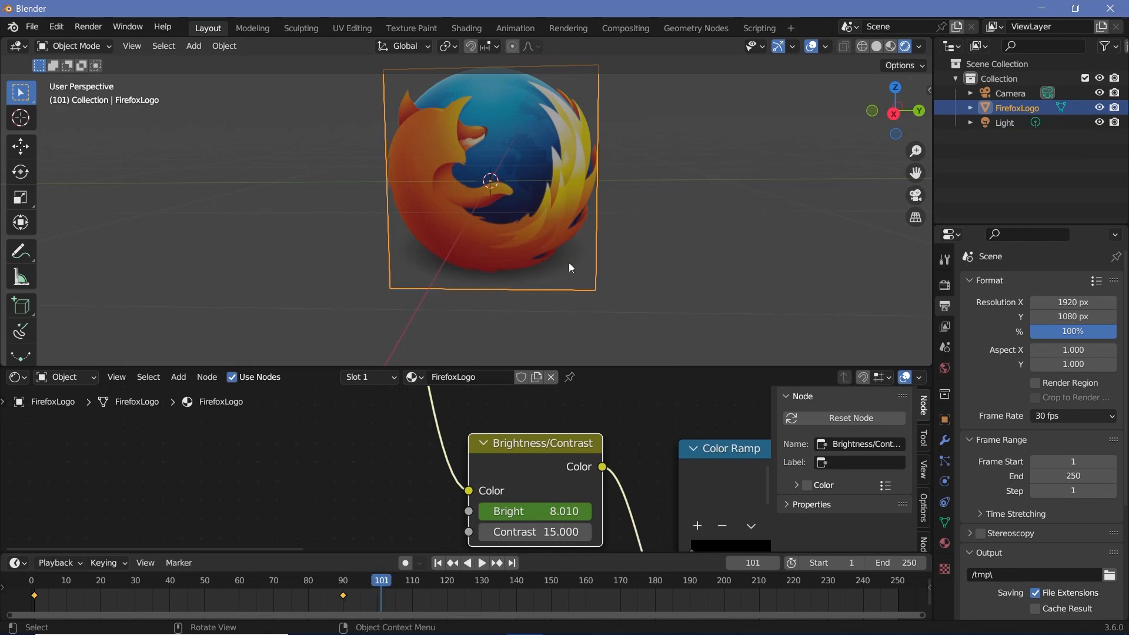
pyautogui.click(482, 564)
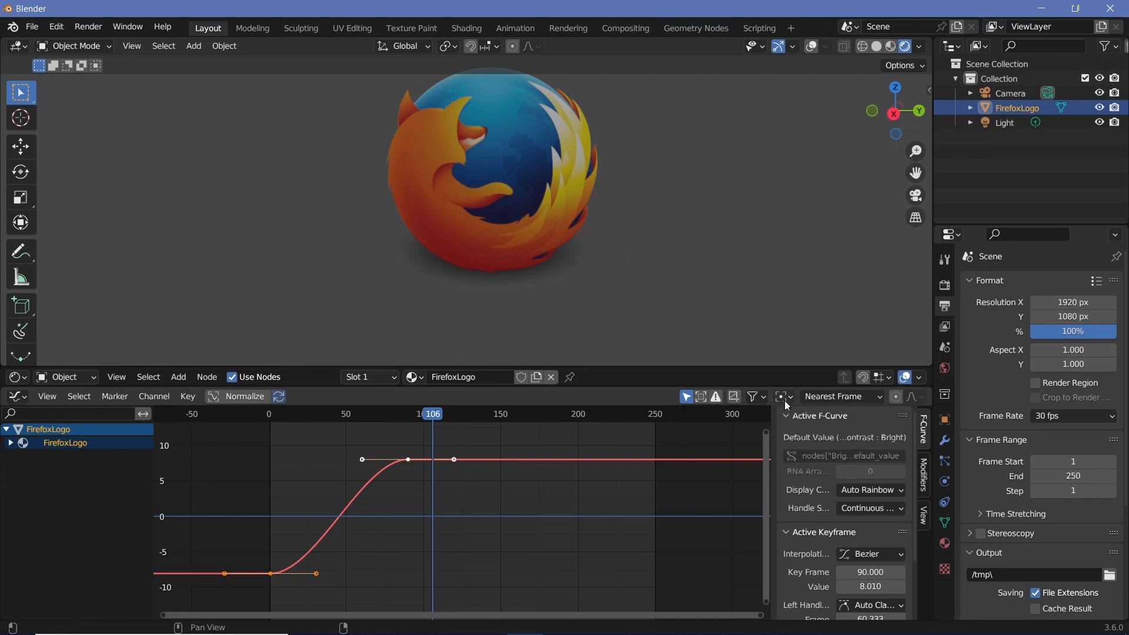
# Inspect the Brightness F-curve easing smoothly into frame 90 in the Graph Editor
pyautogui.click(781, 396)
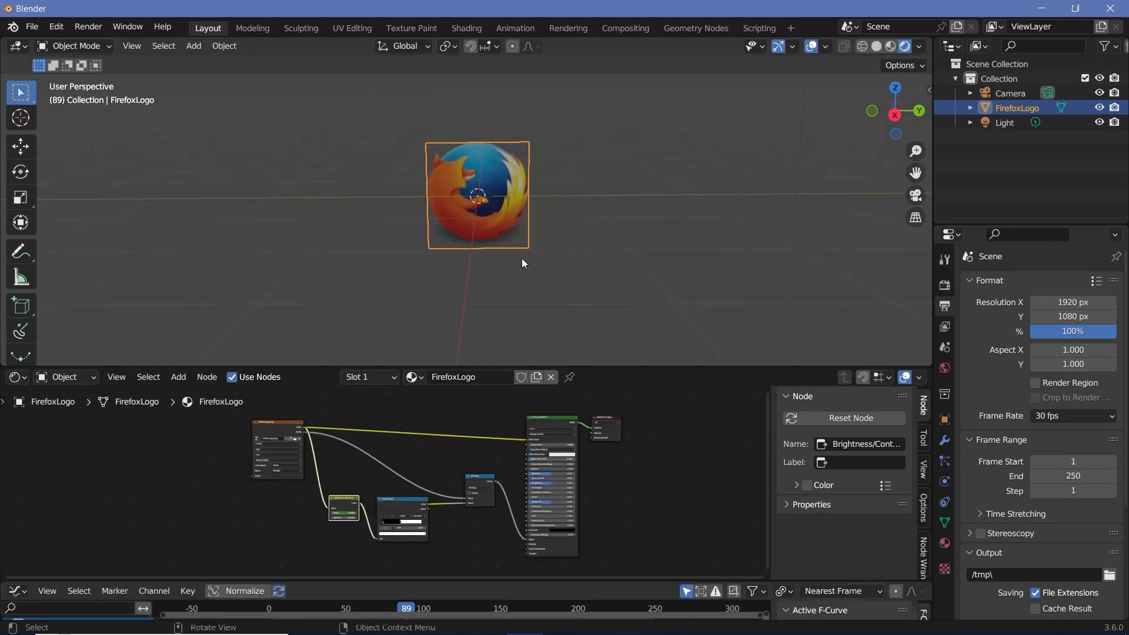
# Move the Firefox logo left, import the phoenix image plane and set its Color Ramp to Constant
pyautogui.moveTo(477, 195); pyautogui.dragTo(163, 198)
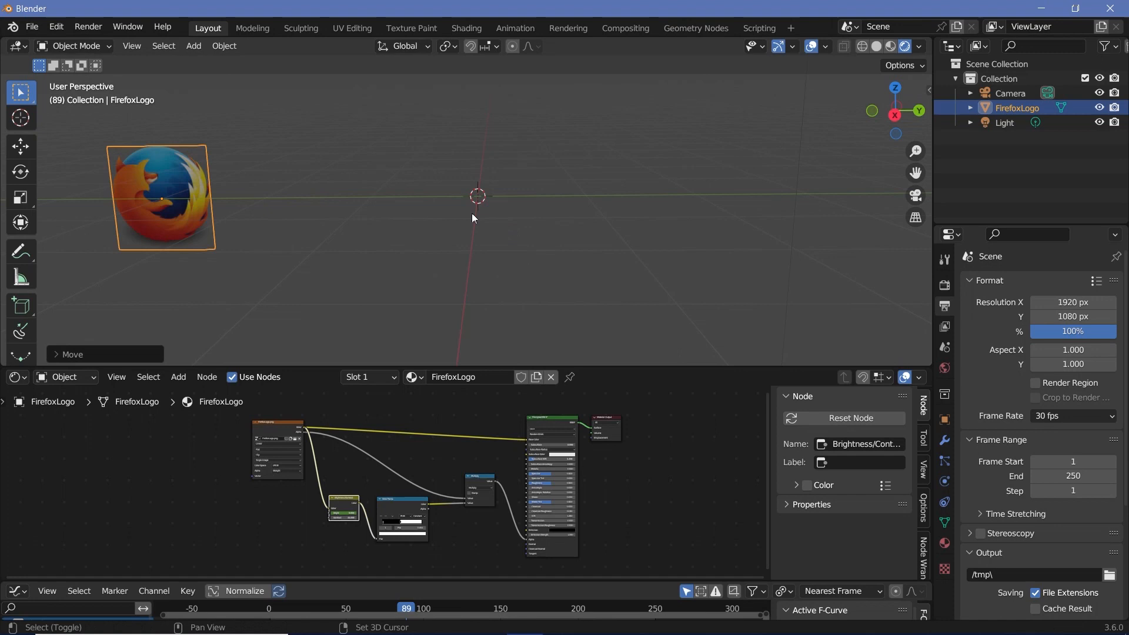
pyautogui.click(1036, 122)
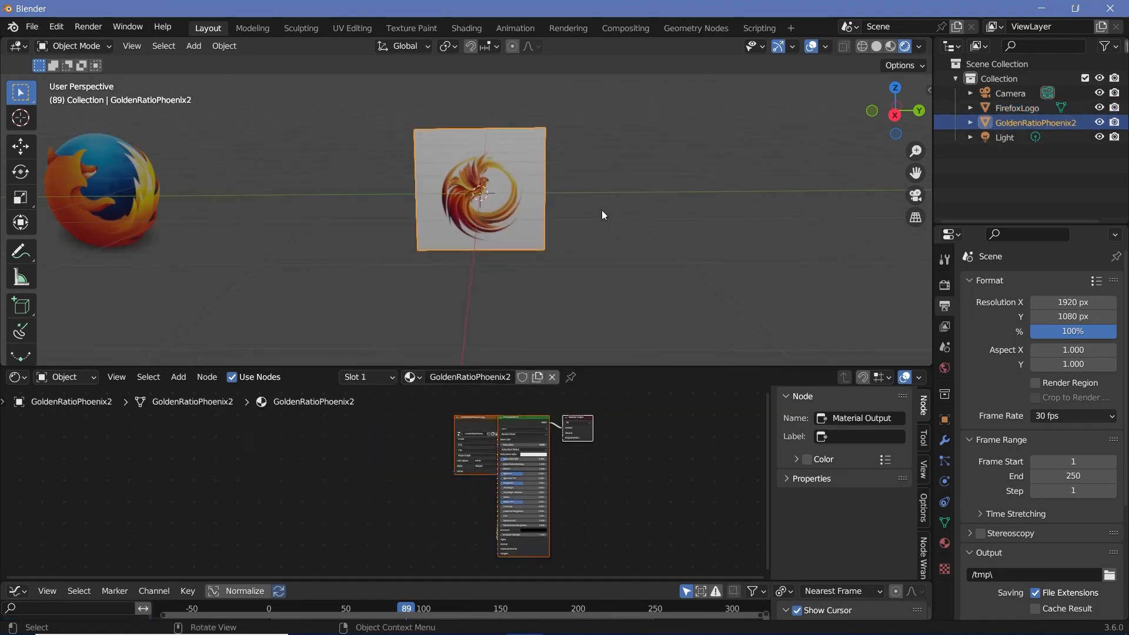
pyautogui.moveTo(551, 304)
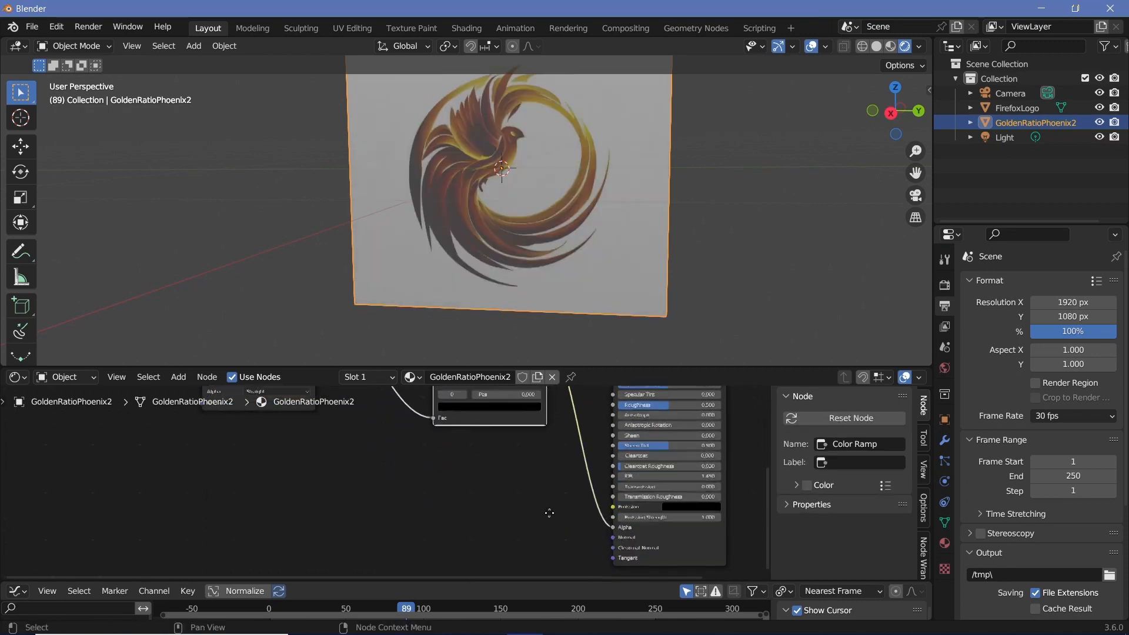
pyautogui.click(538, 431)
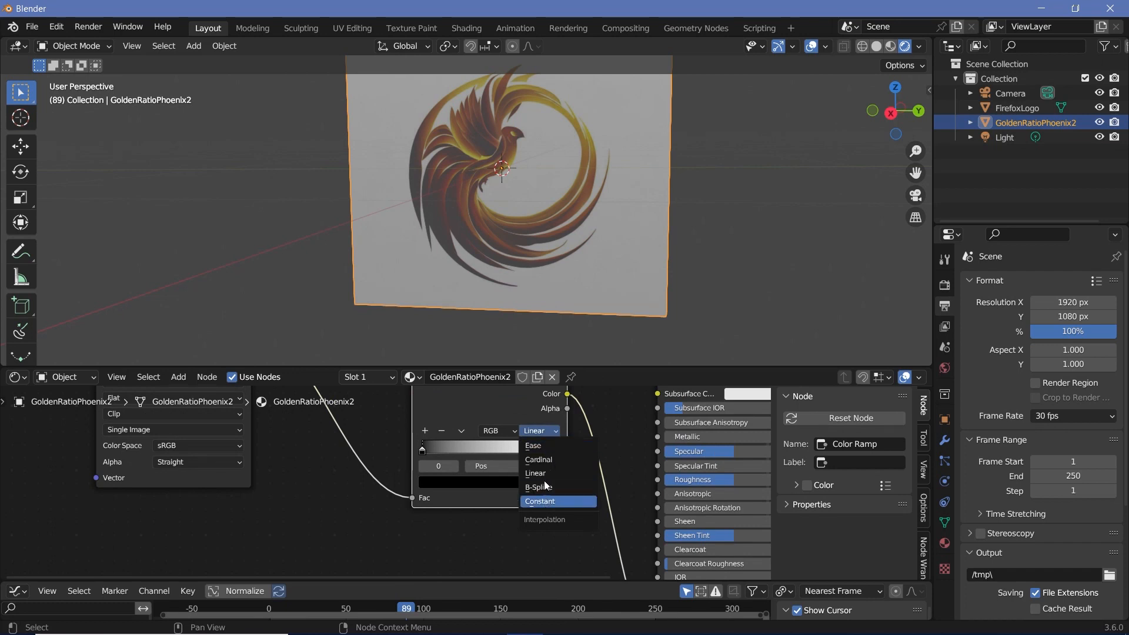
pyautogui.click(539, 501)
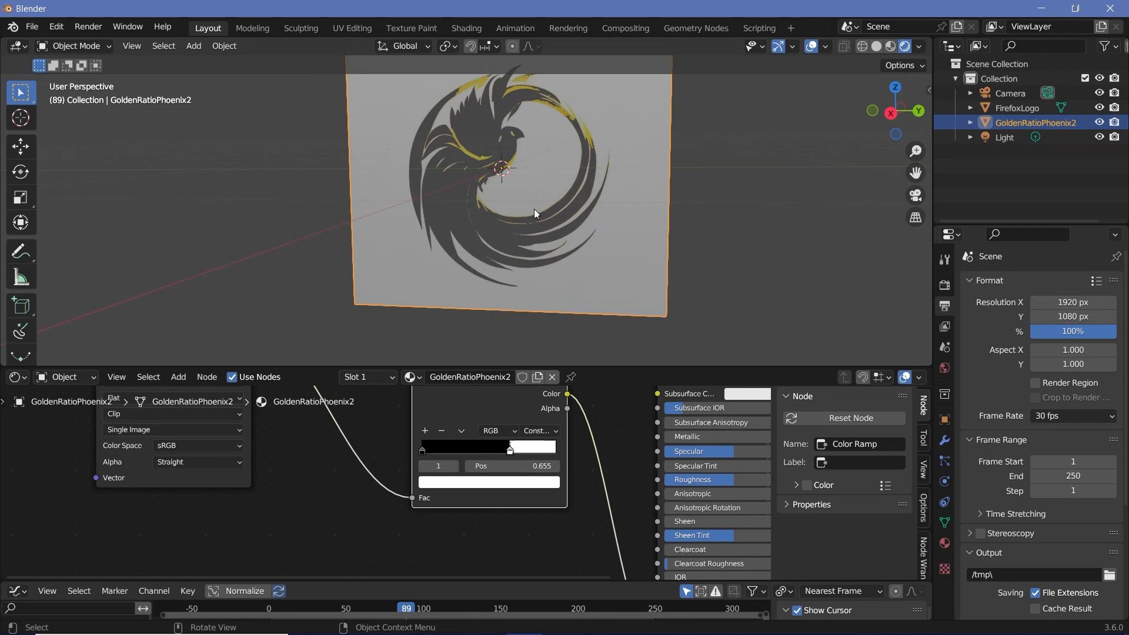
pyautogui.moveTo(477, 210)
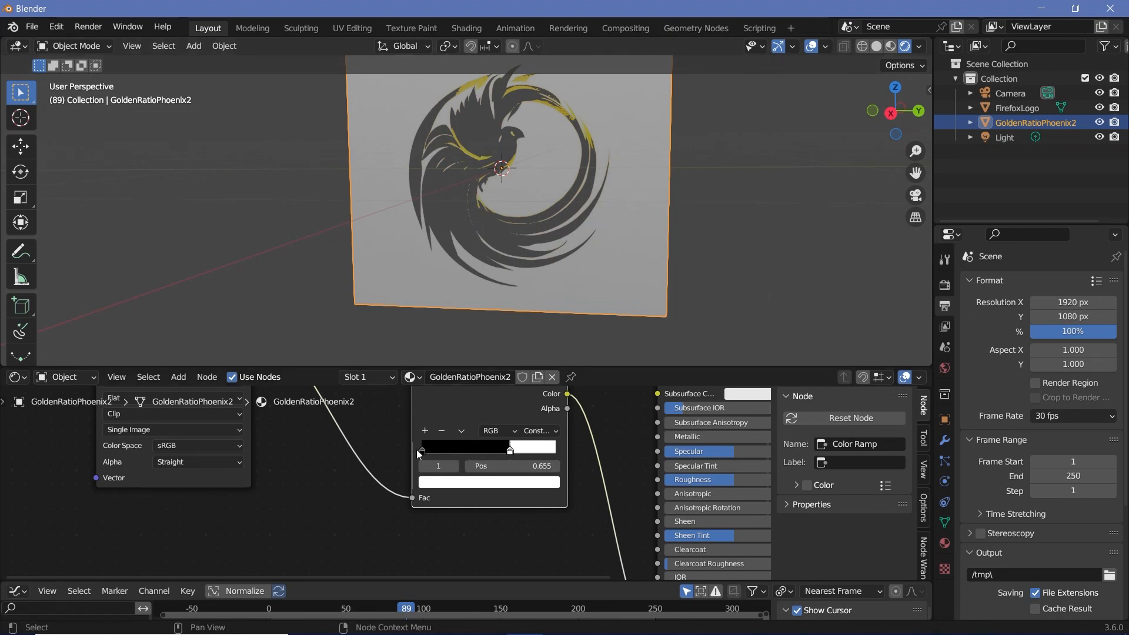
# Slide the phoenix ramp stop back and forth and settle it at 0.520
pyautogui.moveTo(510, 448); pyautogui.dragTo(523, 448)
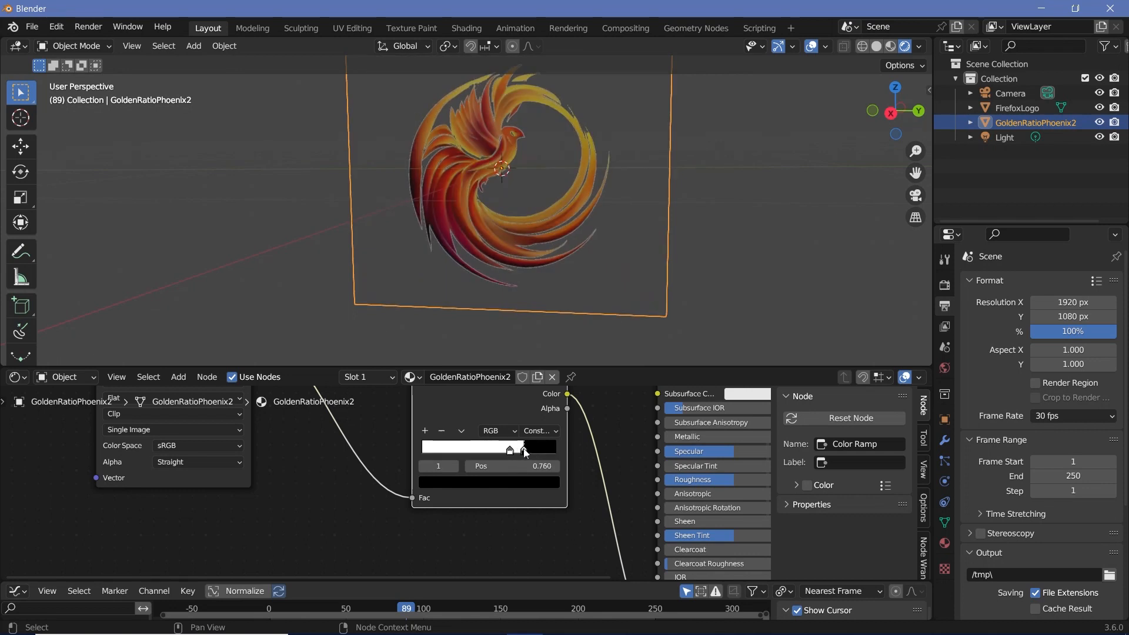
pyautogui.moveTo(523, 450); pyautogui.dragTo(423, 450)
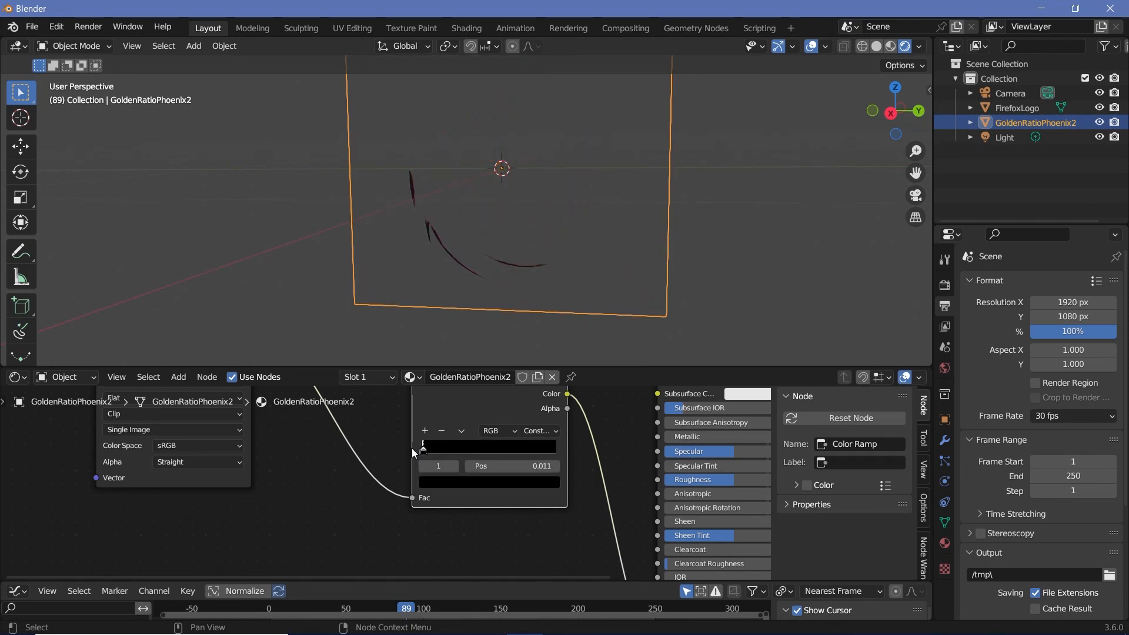
pyautogui.moveTo(424, 447); pyautogui.dragTo(428, 447)
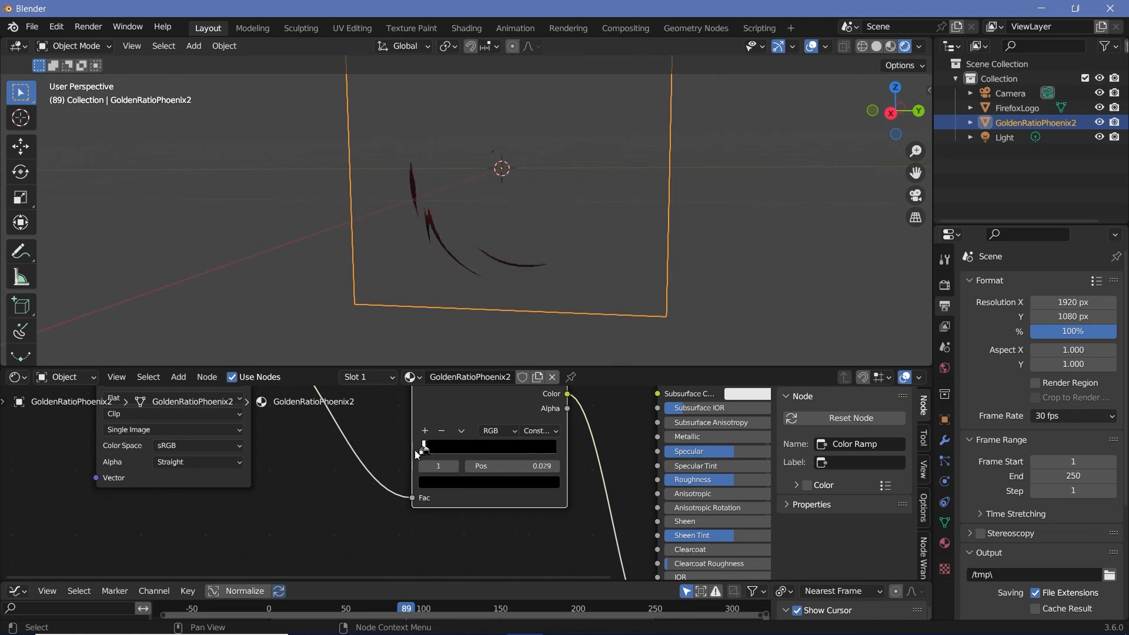
pyautogui.moveTo(447, 447); pyautogui.dragTo(551, 447)
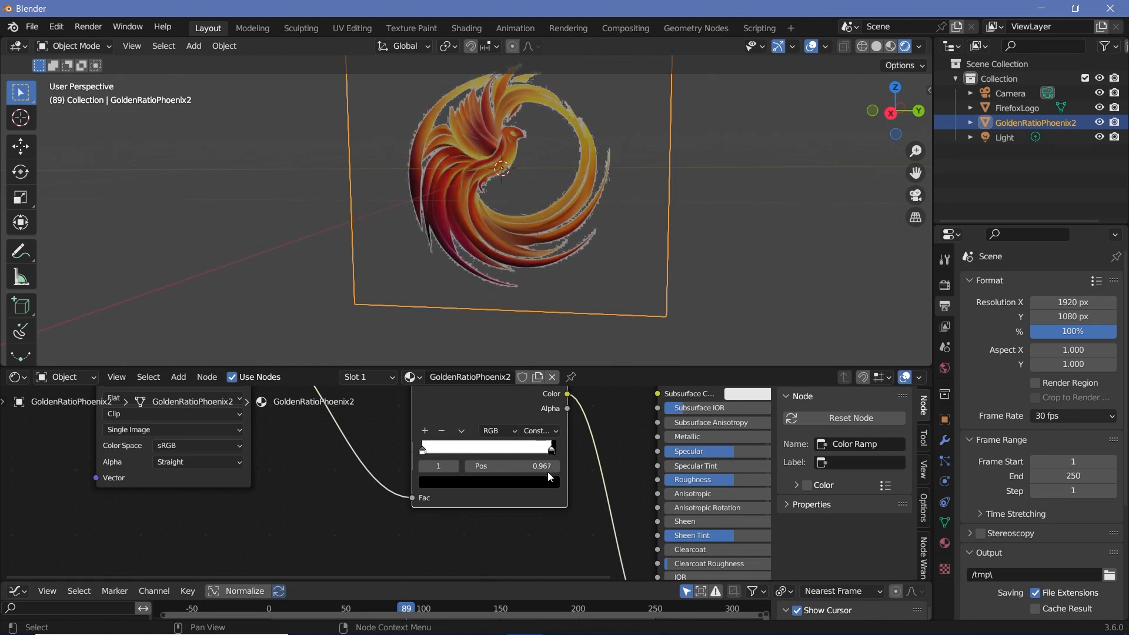
pyautogui.moveTo(549, 447); pyautogui.dragTo(501, 446)
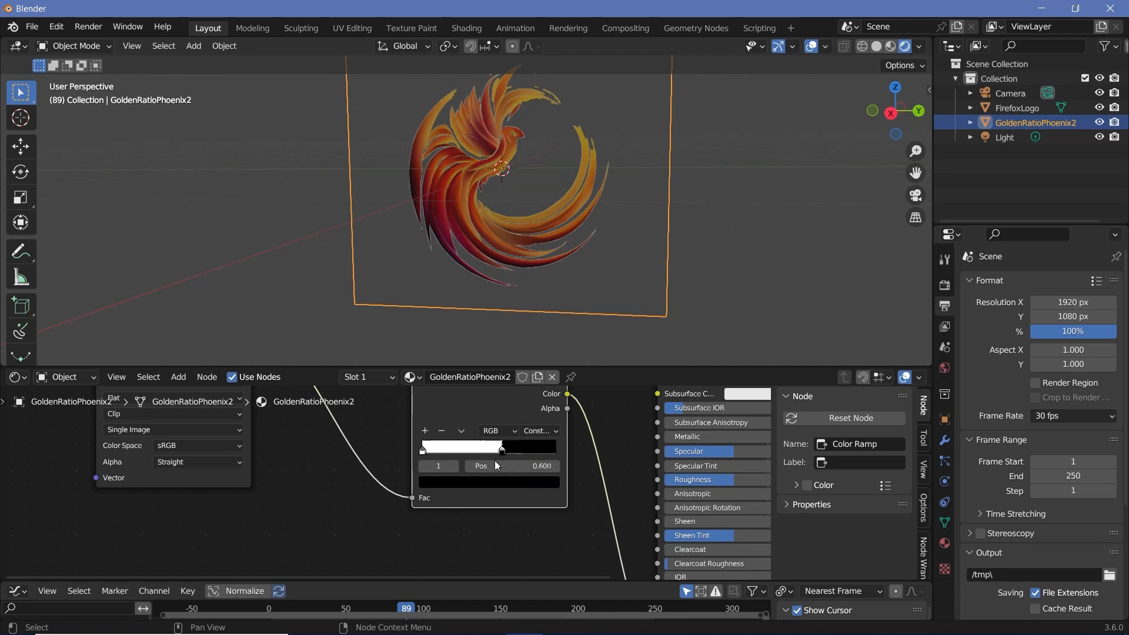
pyautogui.moveTo(502, 449); pyautogui.dragTo(491, 449)
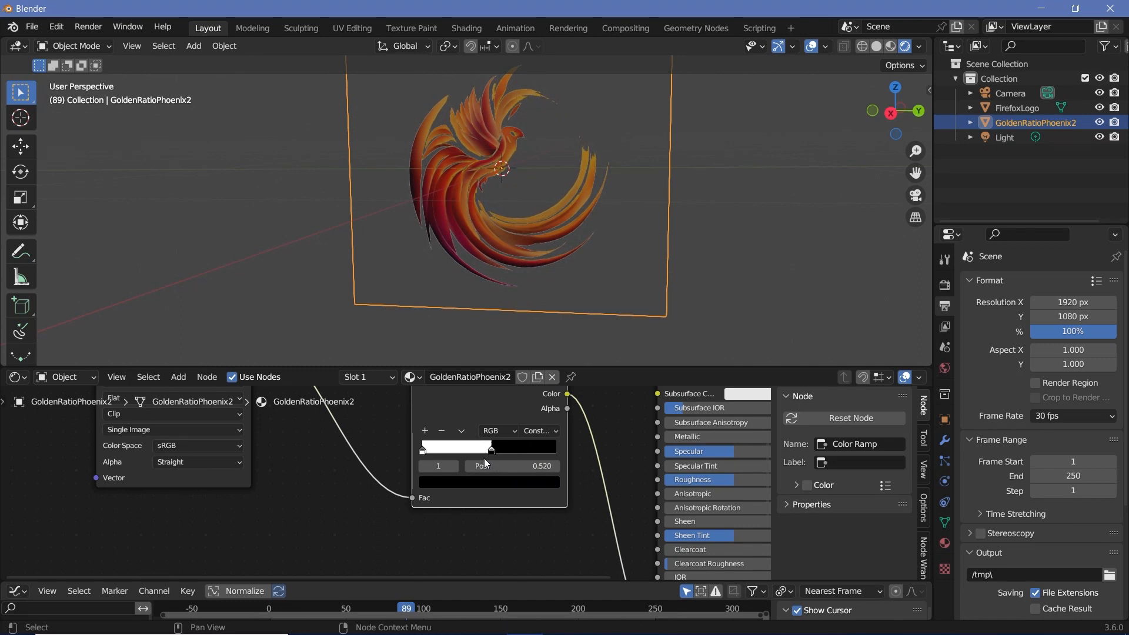
pyautogui.click(178, 377)
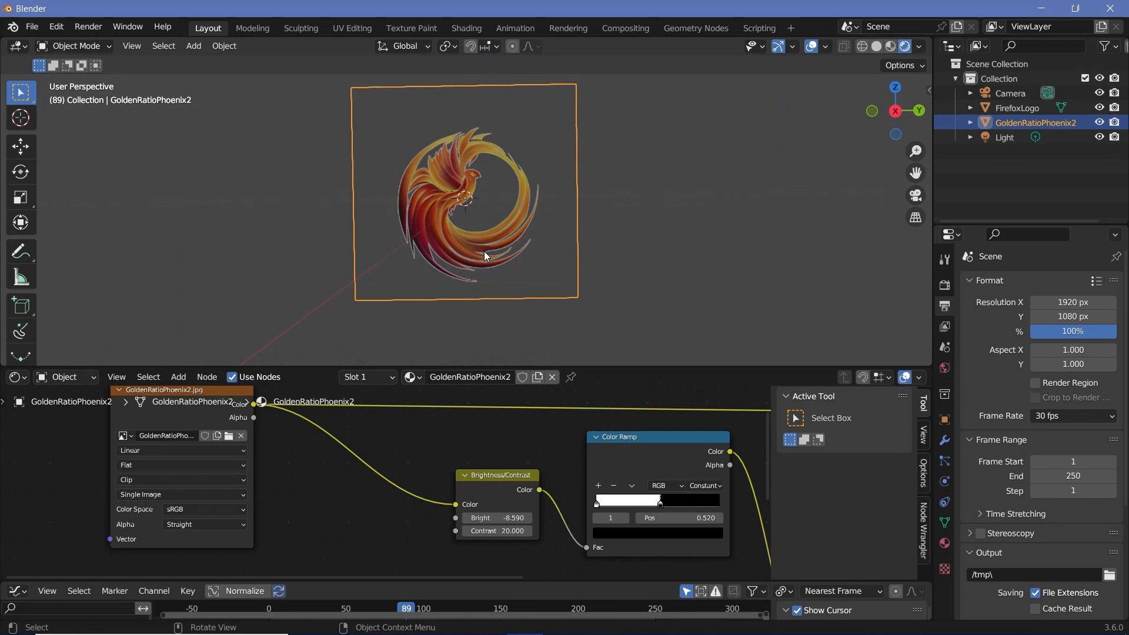
# Set the second phoenix ramp to Constant and tune its Bright to 3.3 with Contrast 6.1
pyautogui.press('g')
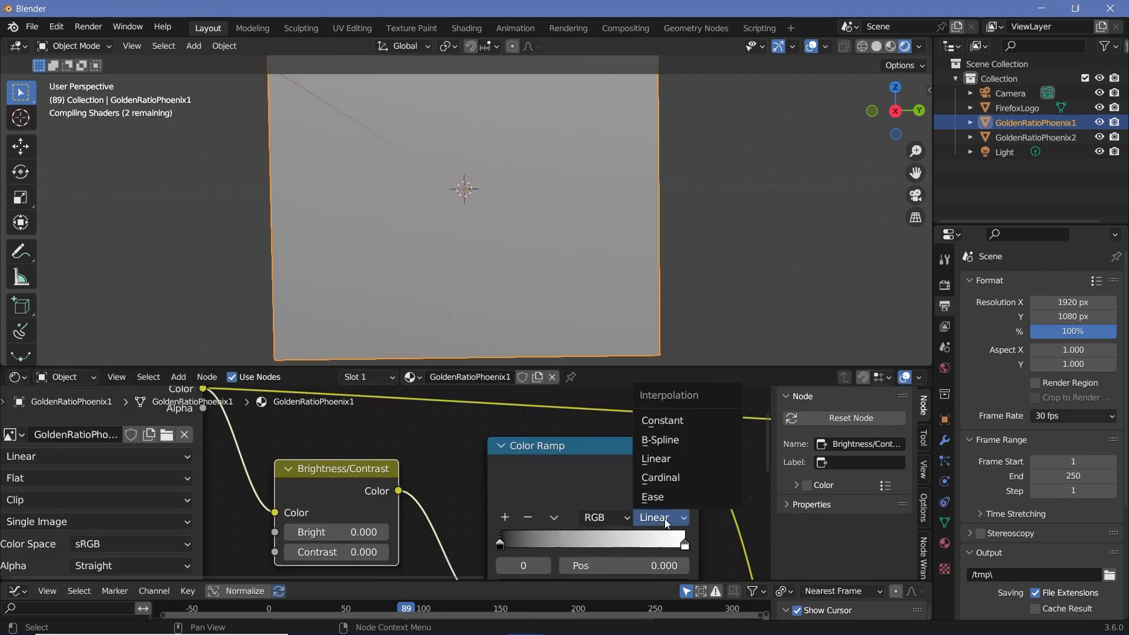
pyautogui.click(662, 421)
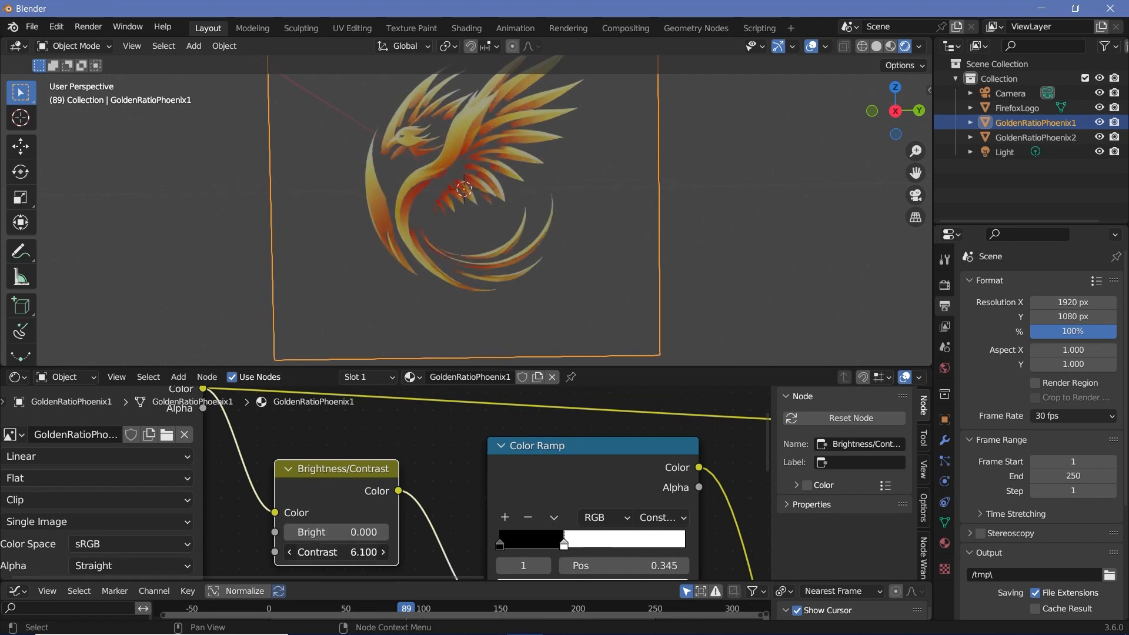
pyautogui.moveTo(346, 532); pyautogui.dragTo(288, 532)
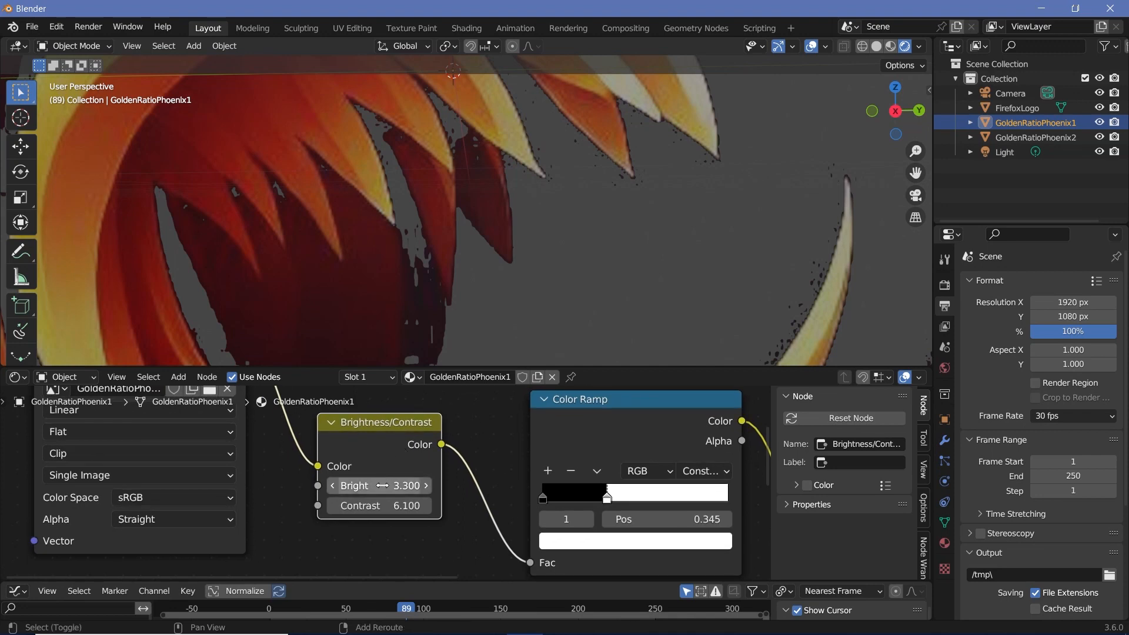
pyautogui.moveTo(404, 485); pyautogui.dragTo(382, 485)
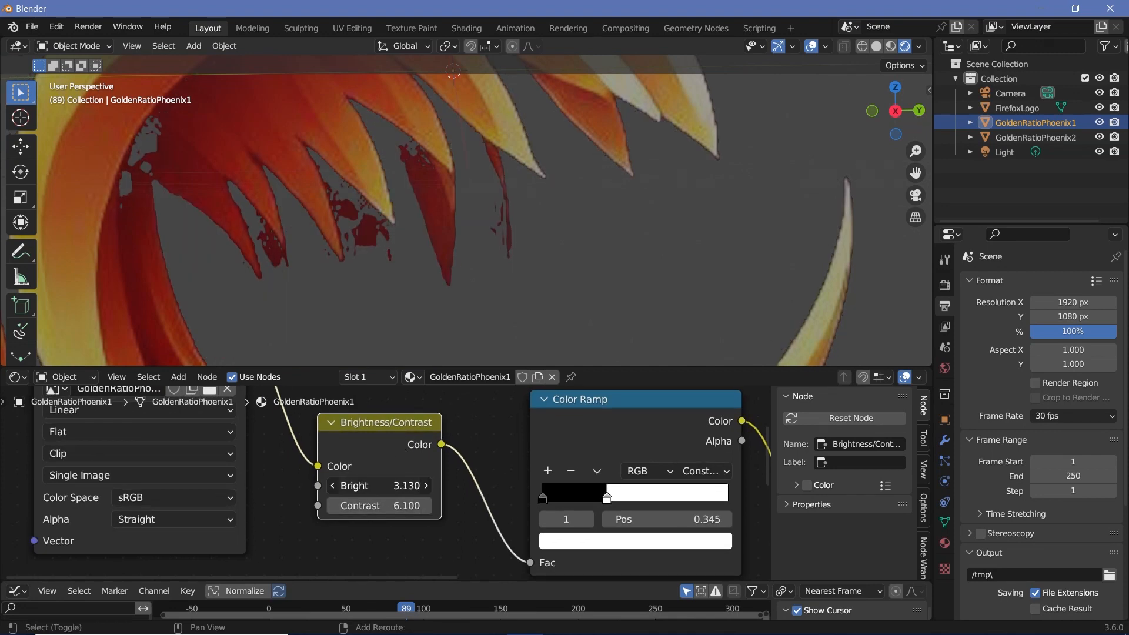
pyautogui.moveTo(378, 485); pyautogui.dragTo(393, 486)
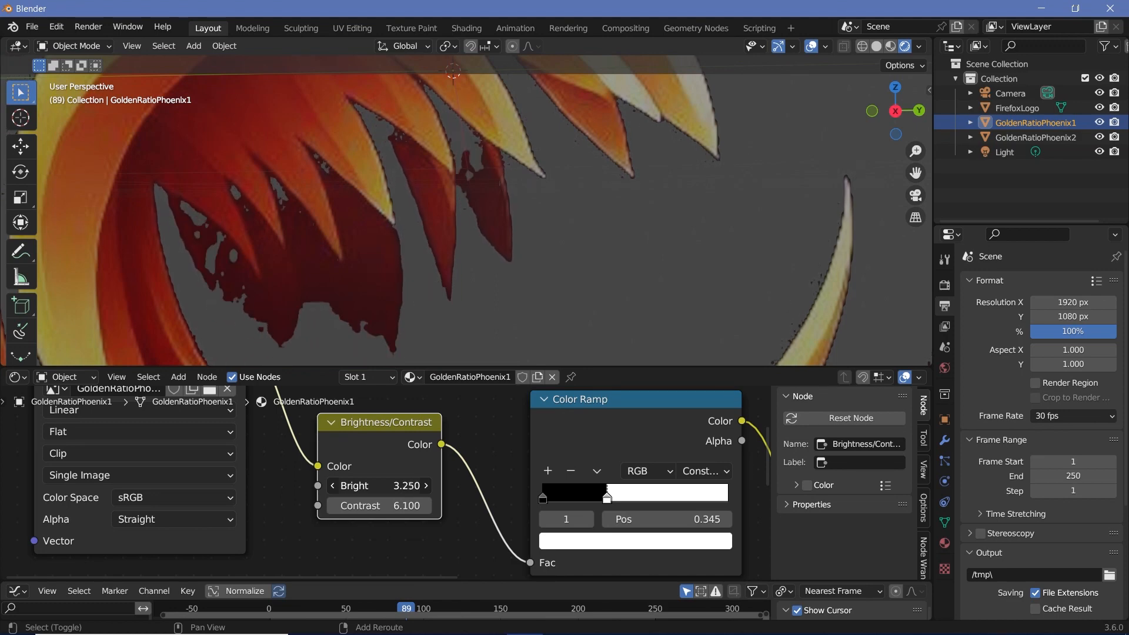
pyautogui.click(332, 485)
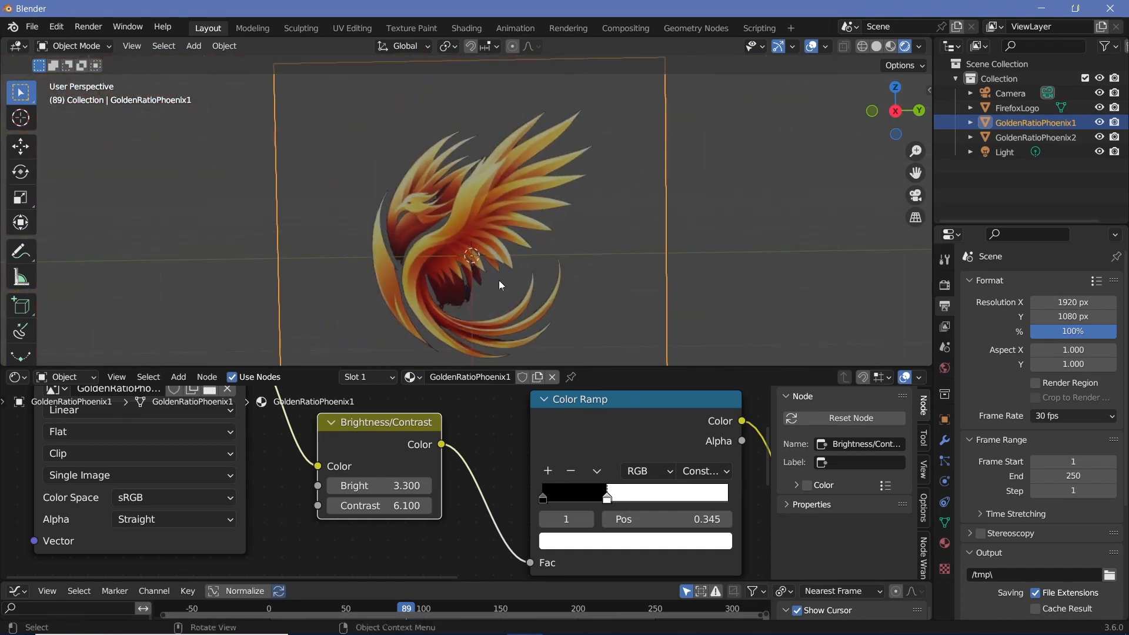
pyautogui.moveTo(510, 298)
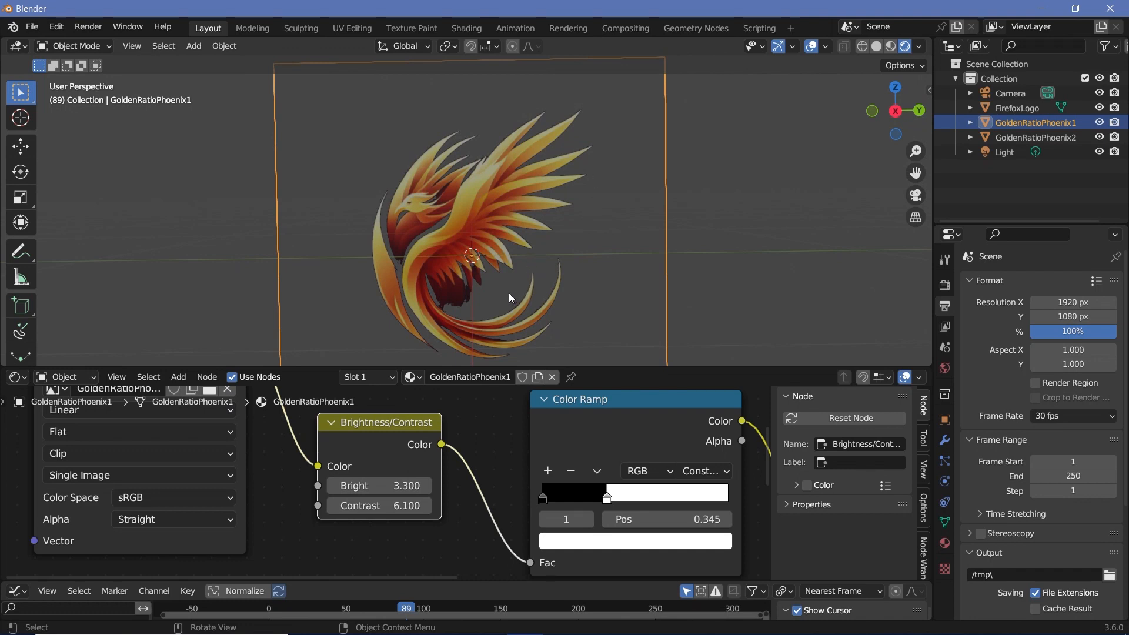
pyautogui.moveTo(378, 485); pyautogui.dragTo(404, 485)
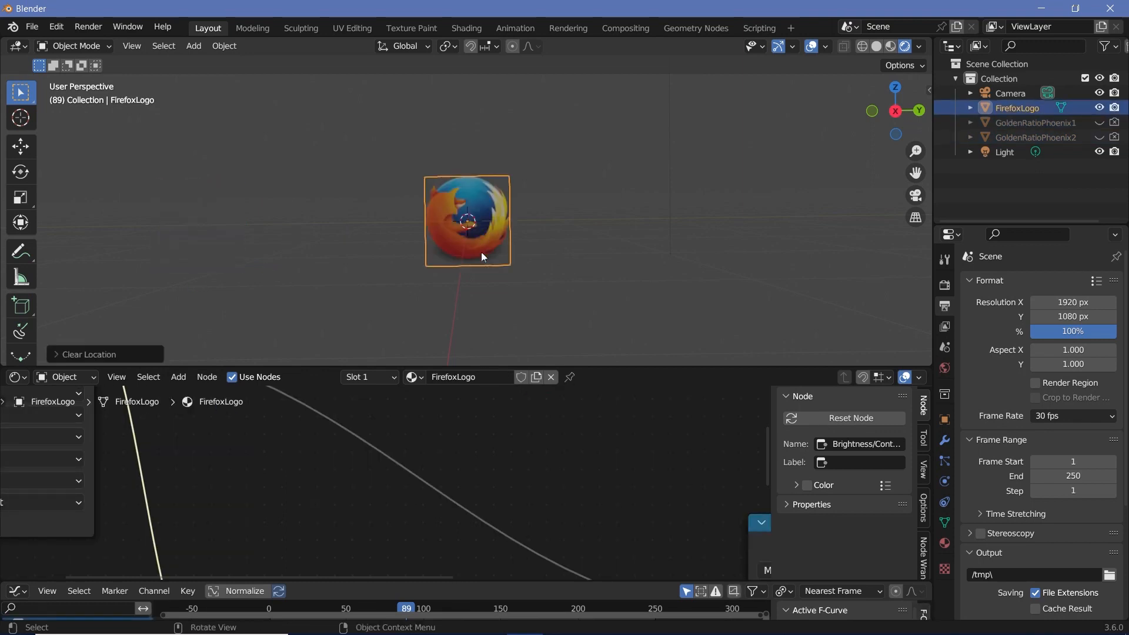
pyautogui.moveTo(440, 235)
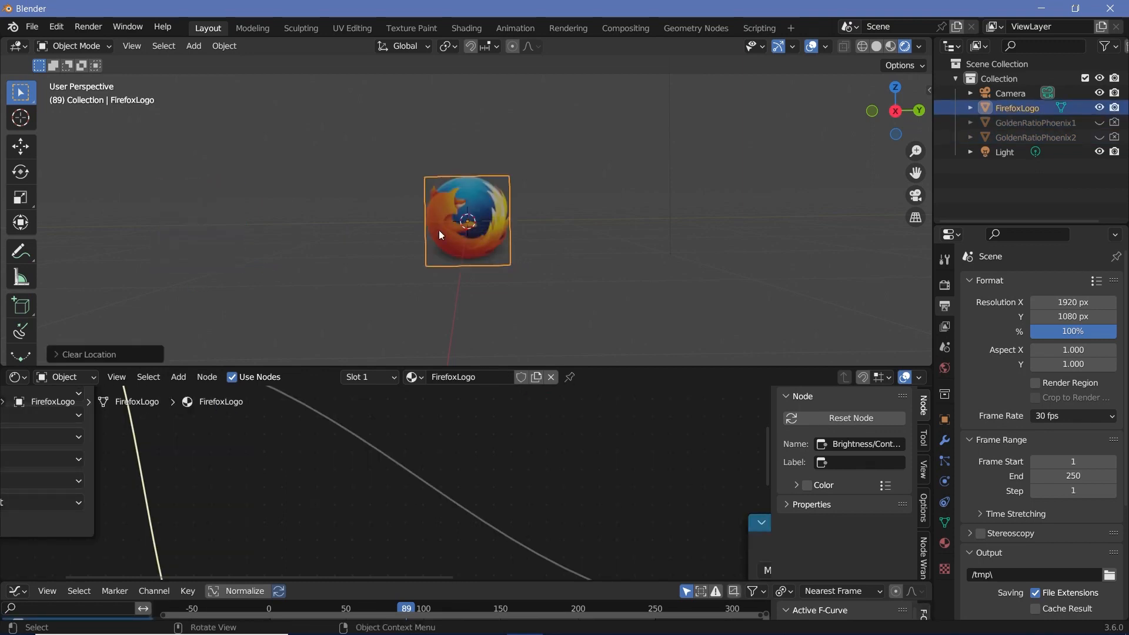
# Add a floor Plane mesh to the scene and select it in the outliner
pyautogui.press('g')
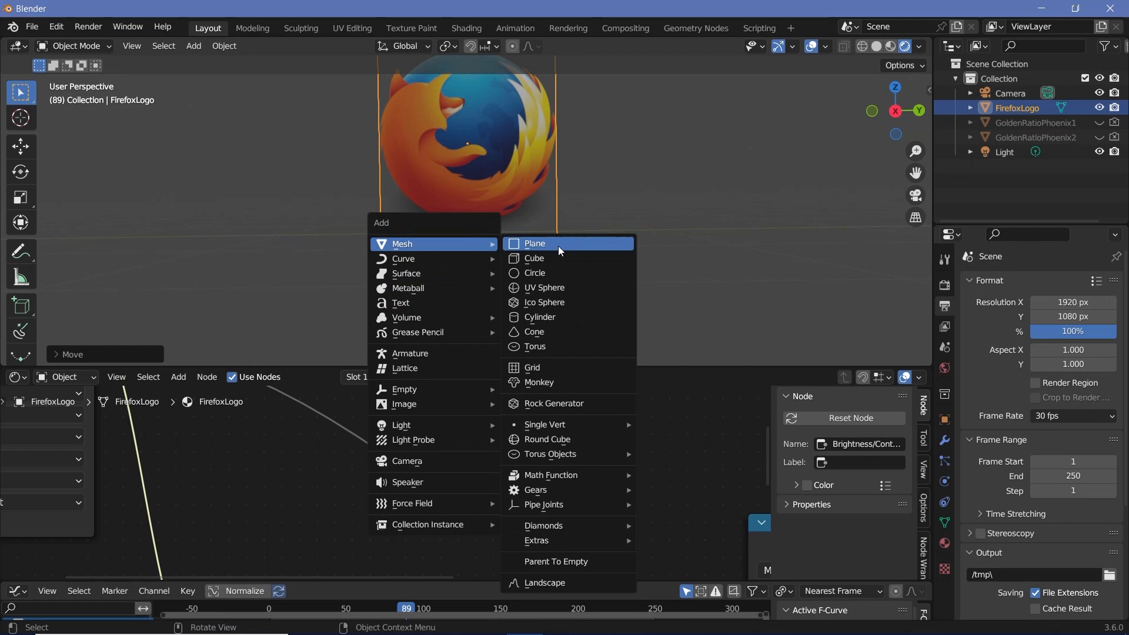
pyautogui.click(535, 244)
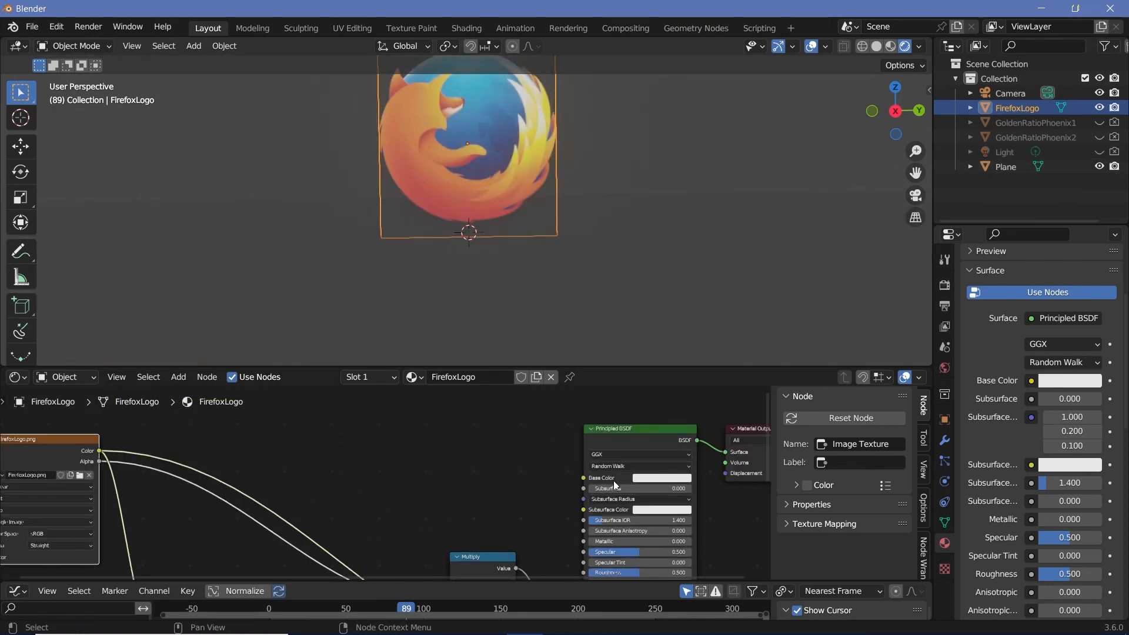
pyautogui.click(661, 477)
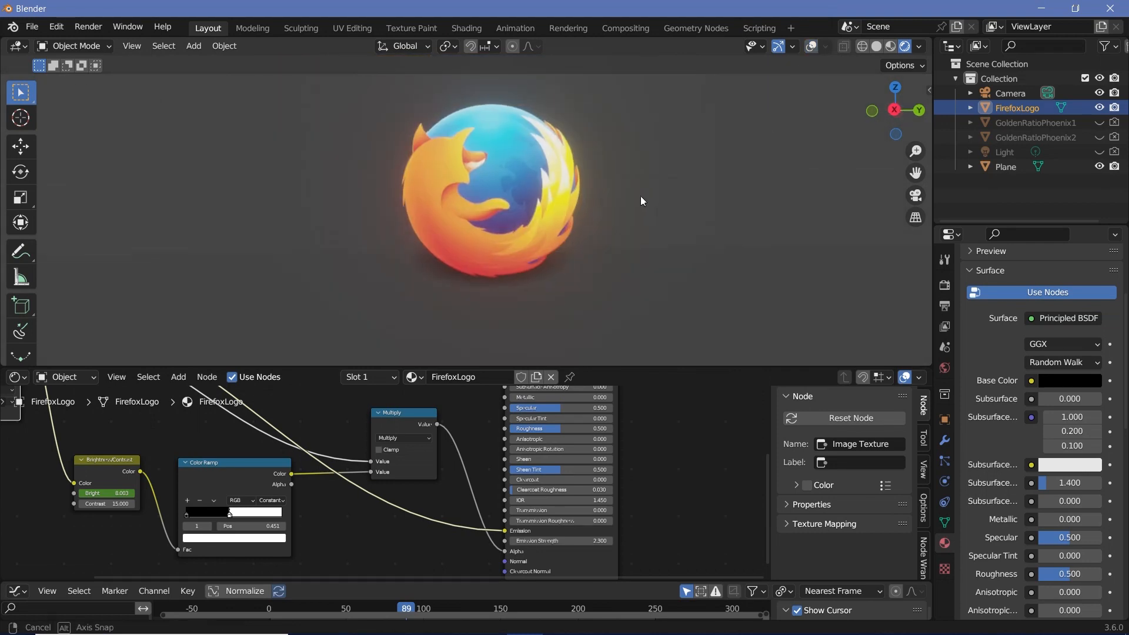
pyautogui.click(1006, 166)
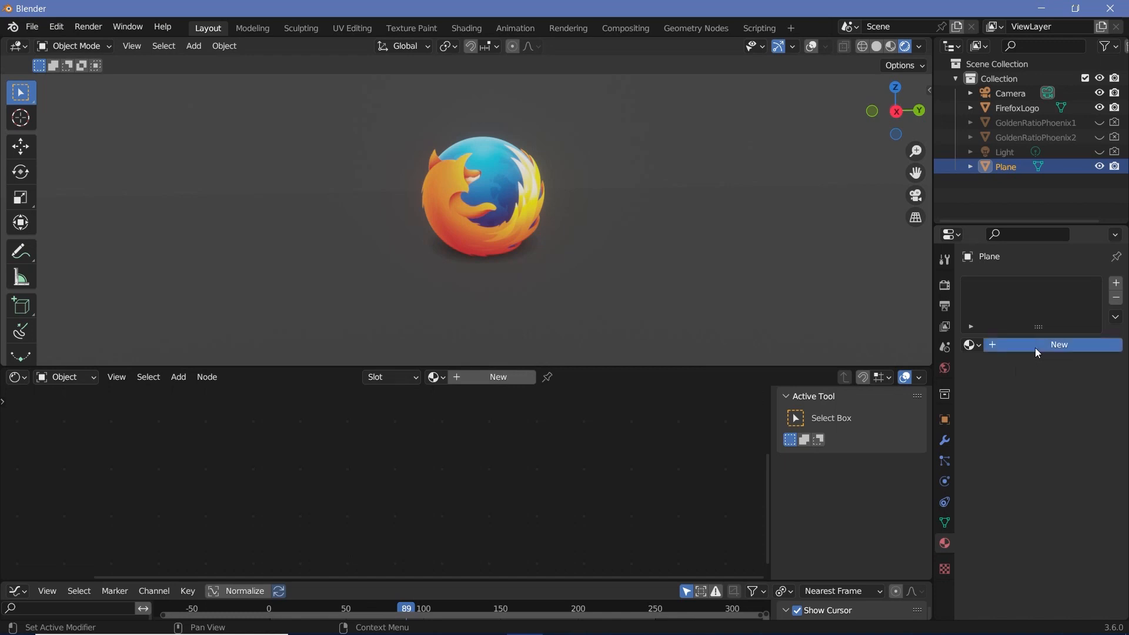
# Give the floor plane a new material with Metallic set to 1.0
pyautogui.click(1060, 344)
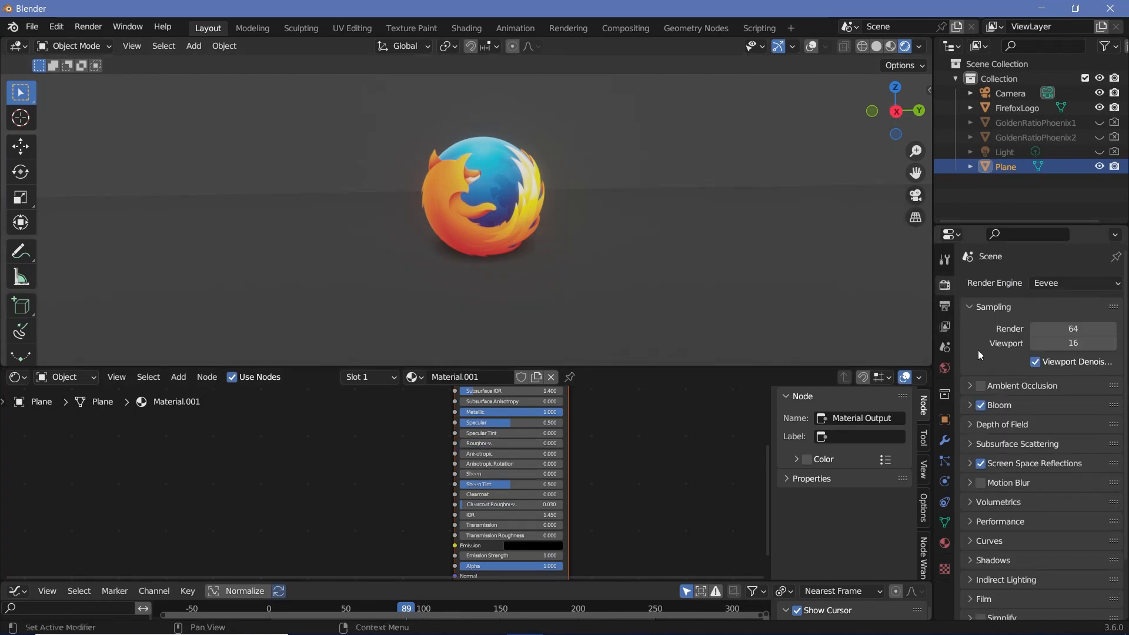
pyautogui.moveTo(564, 336)
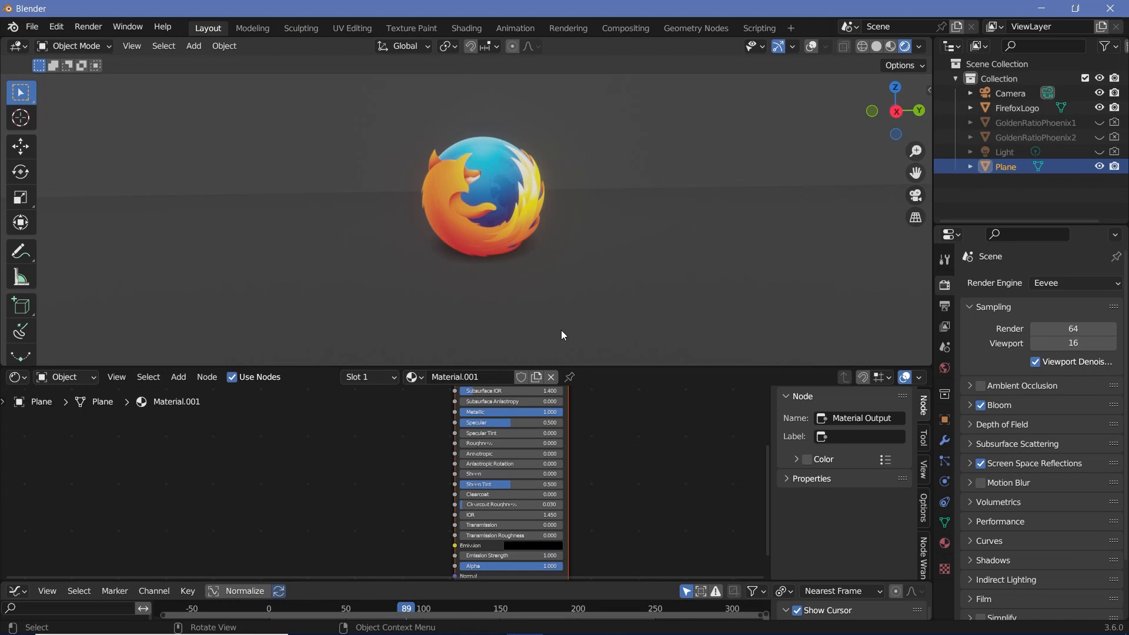
# Set the FirefoxLogo material's blend mode to Alpha Hashed so it reflects on the floor
pyautogui.click(1018, 108)
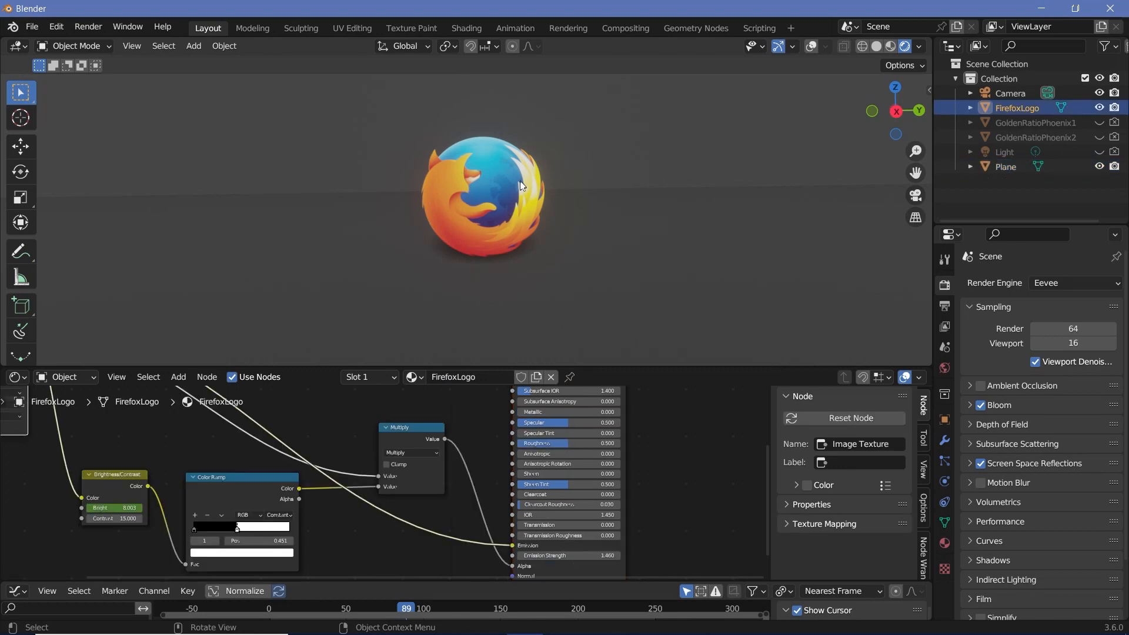
pyautogui.click(520, 185)
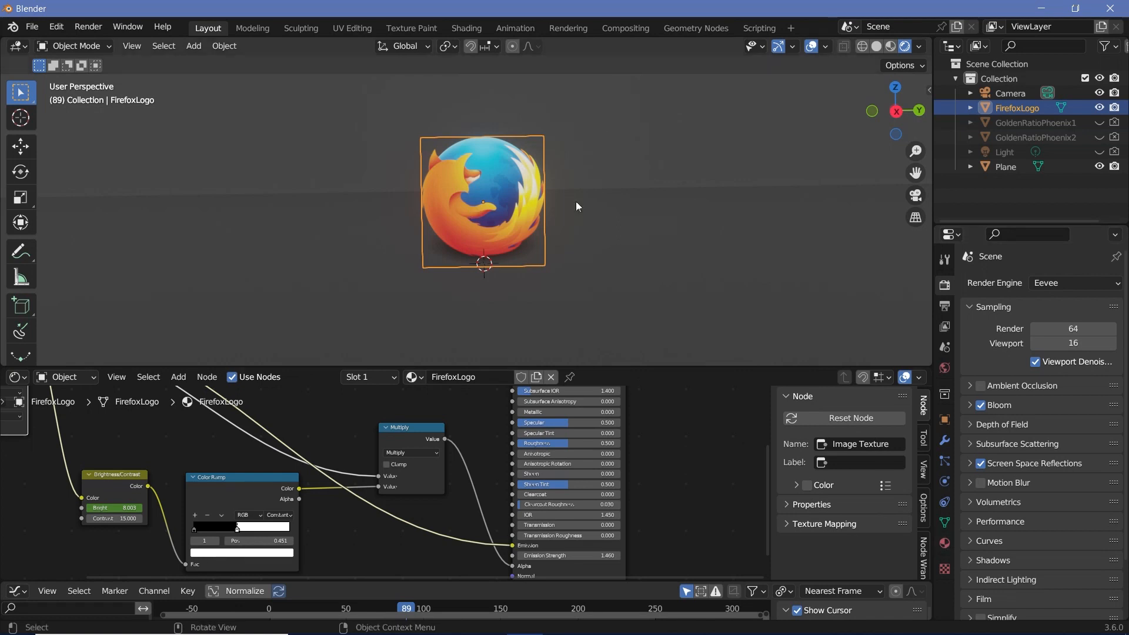
pyautogui.moveTo(581, 319)
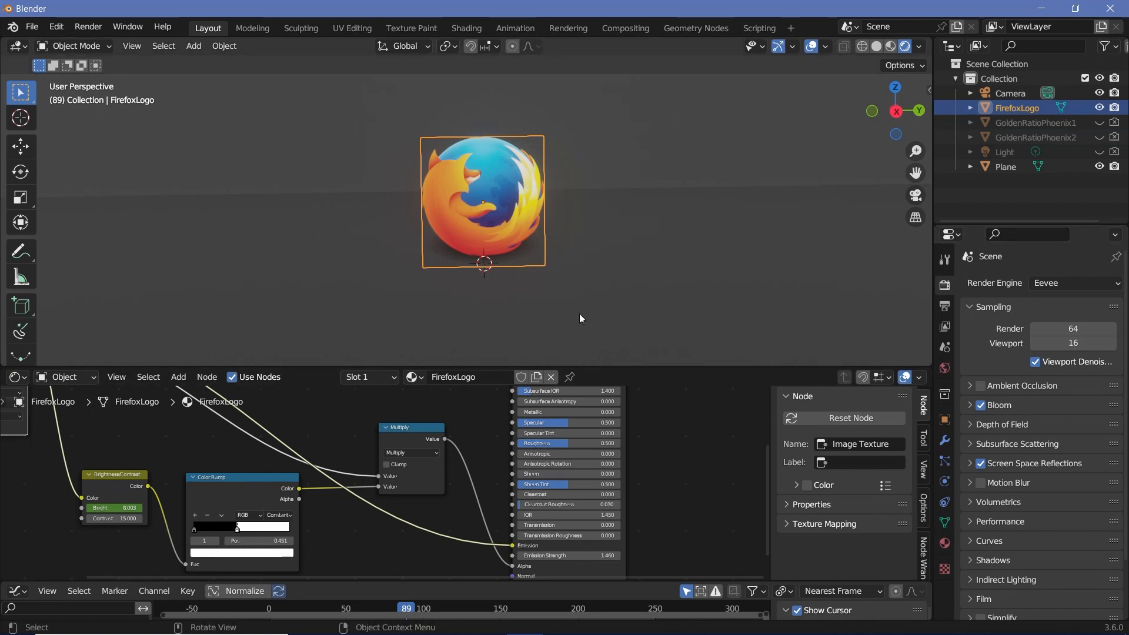
pyautogui.moveTo(575, 246)
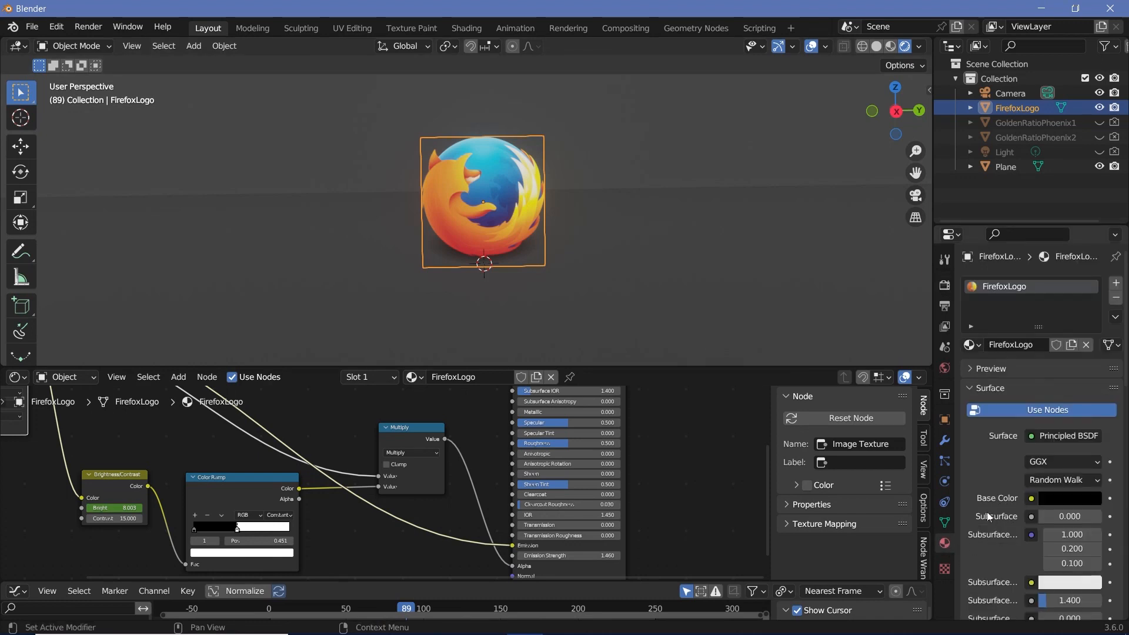
pyautogui.scroll(-3)
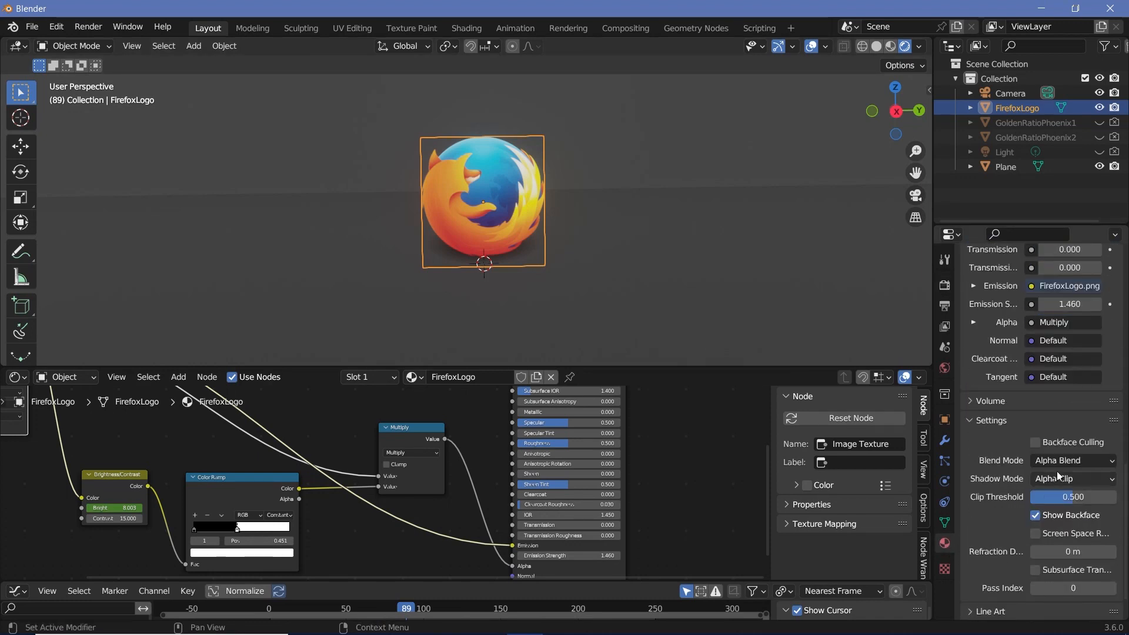
pyautogui.click(1073, 461)
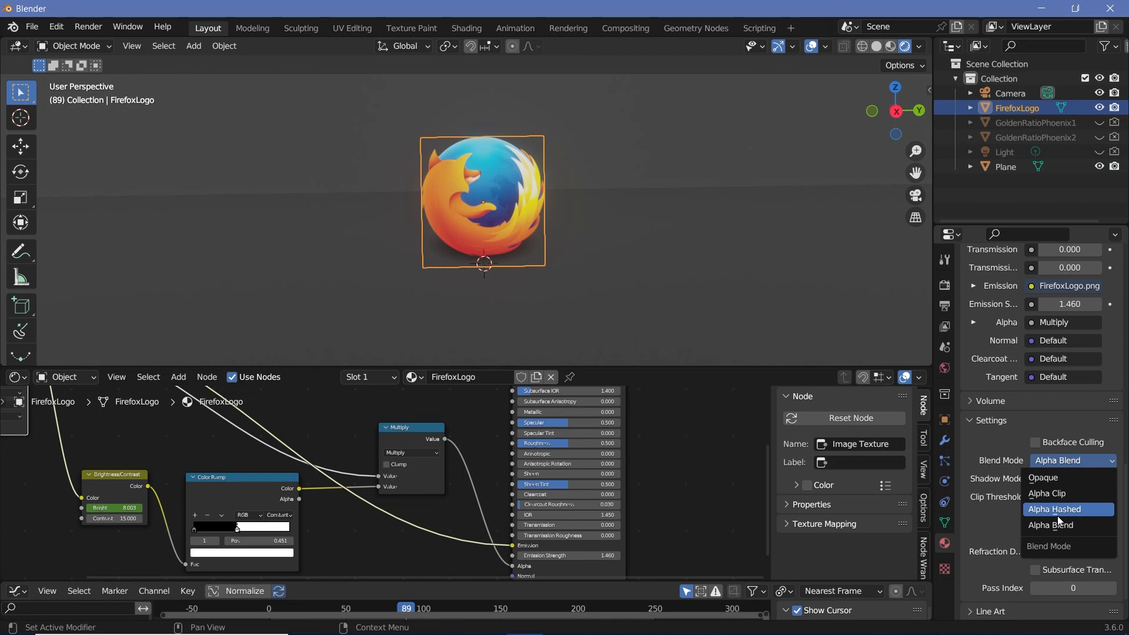
pyautogui.click(1053, 509)
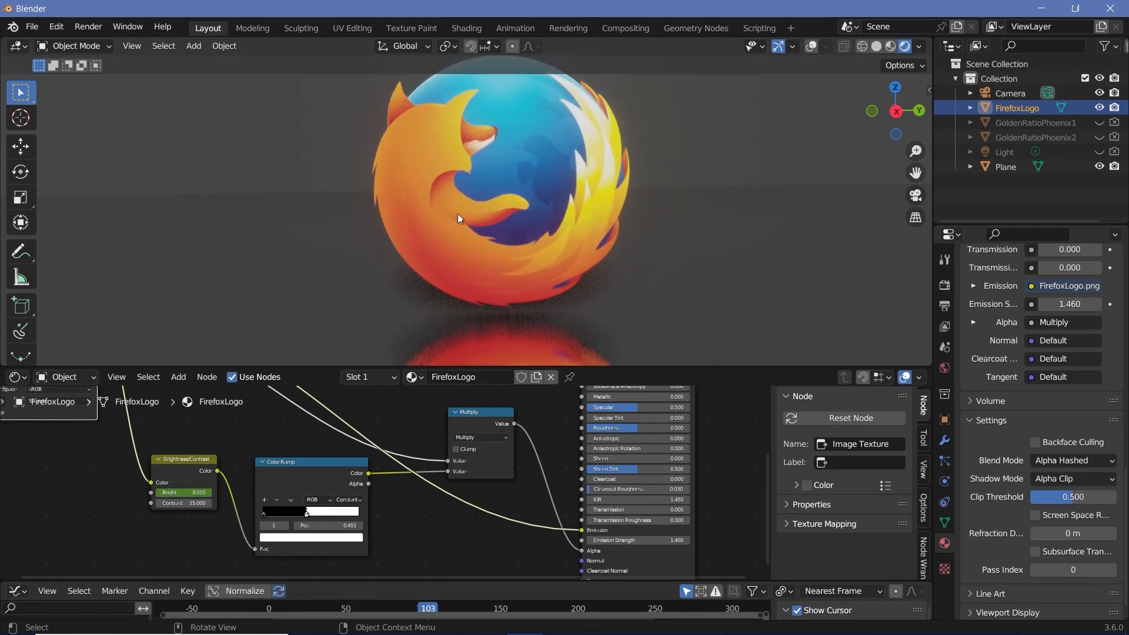
pyautogui.moveTo(585, 300)
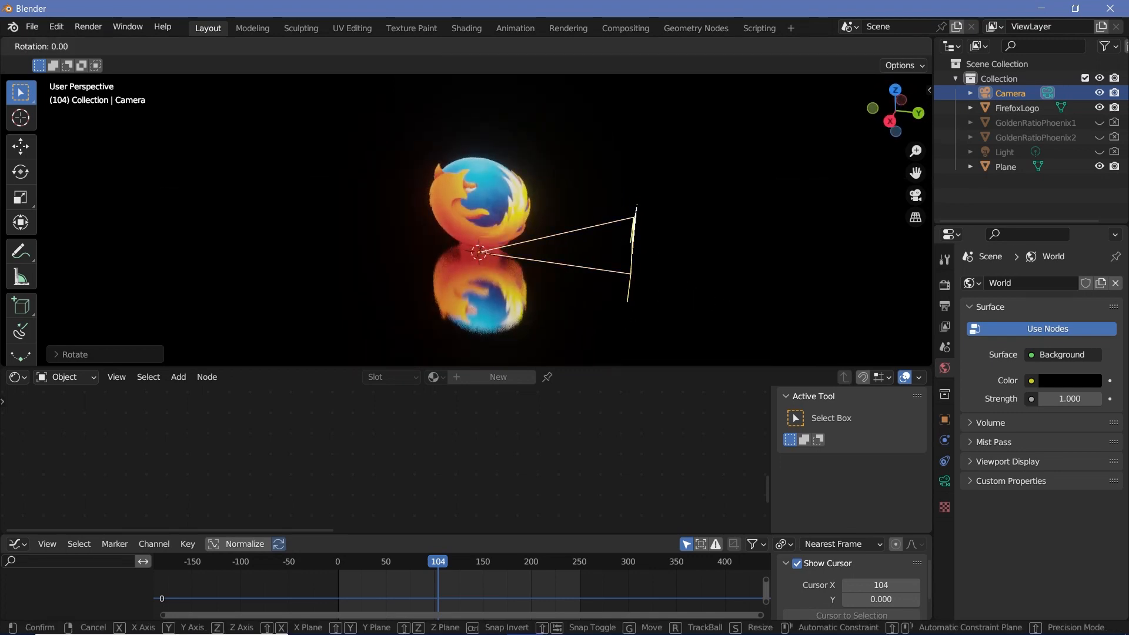
# Make the world black and reposition the camera to frame the logo and its reflection
pyautogui.click(616, 211)
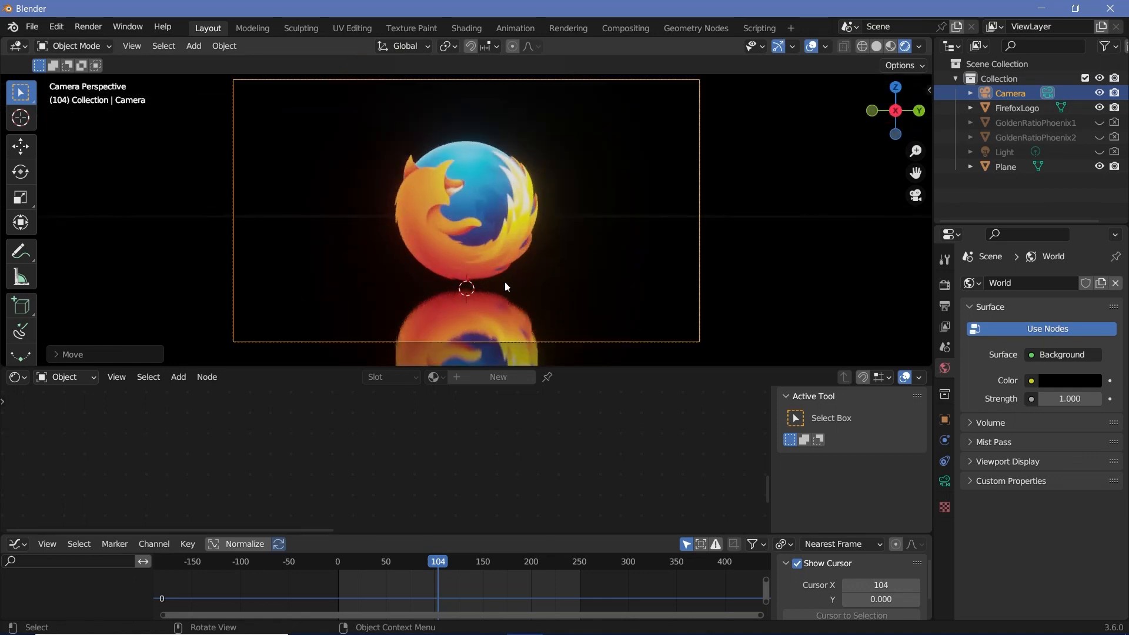
# Set the Plane material Roughness to 0.1 and bring up the Render menu for Render Animation
pyautogui.press('g')
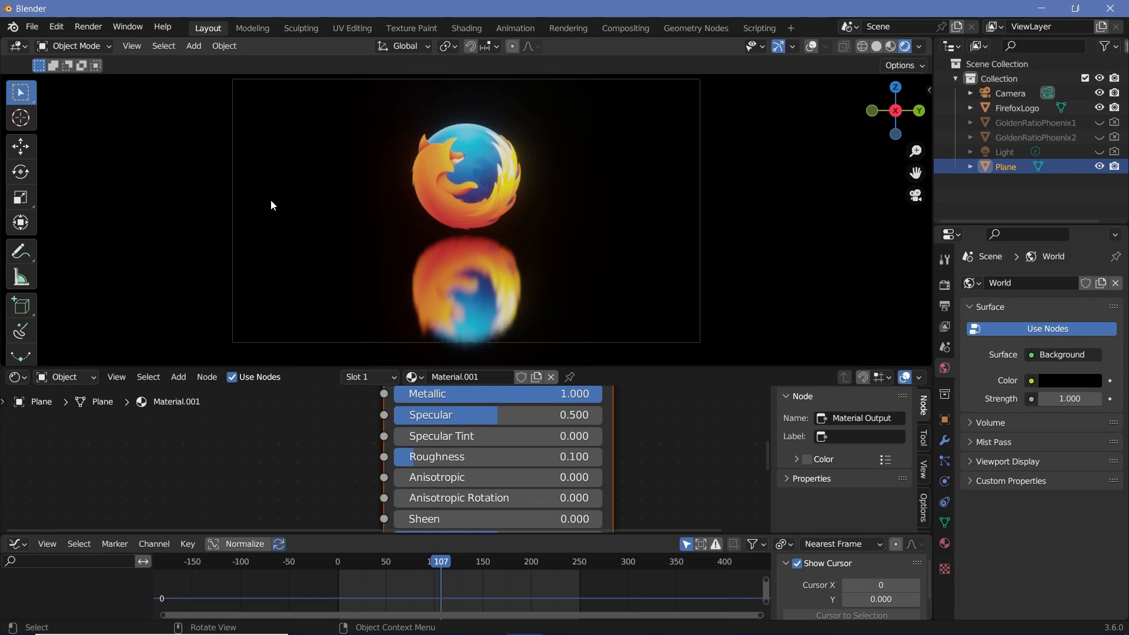
pyautogui.moveTo(160, 37)
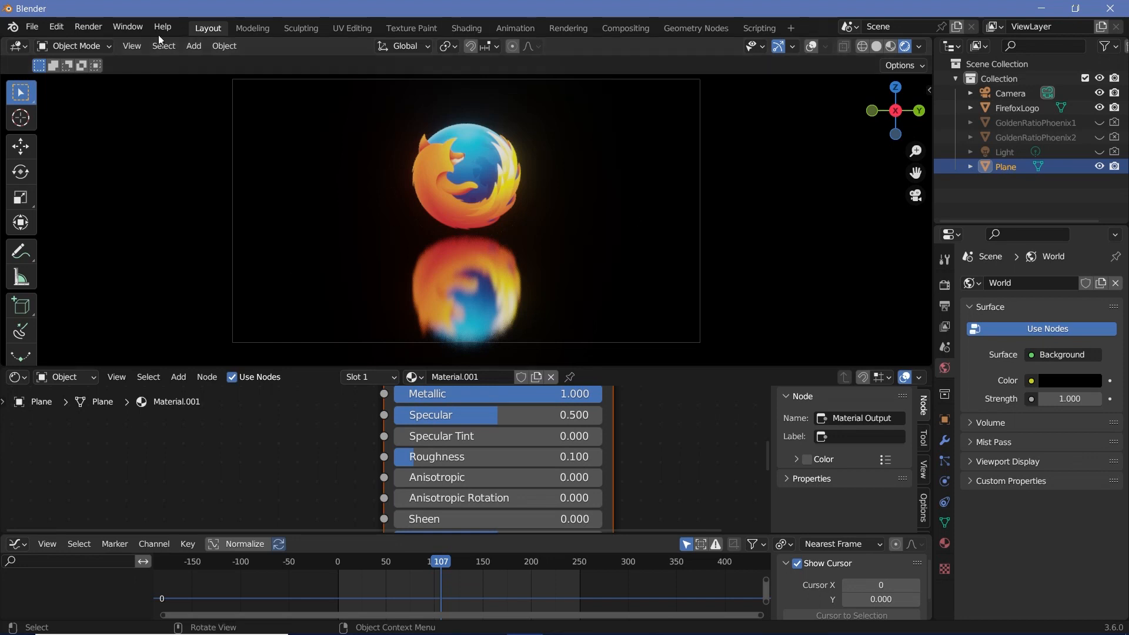
pyautogui.click(88, 26)
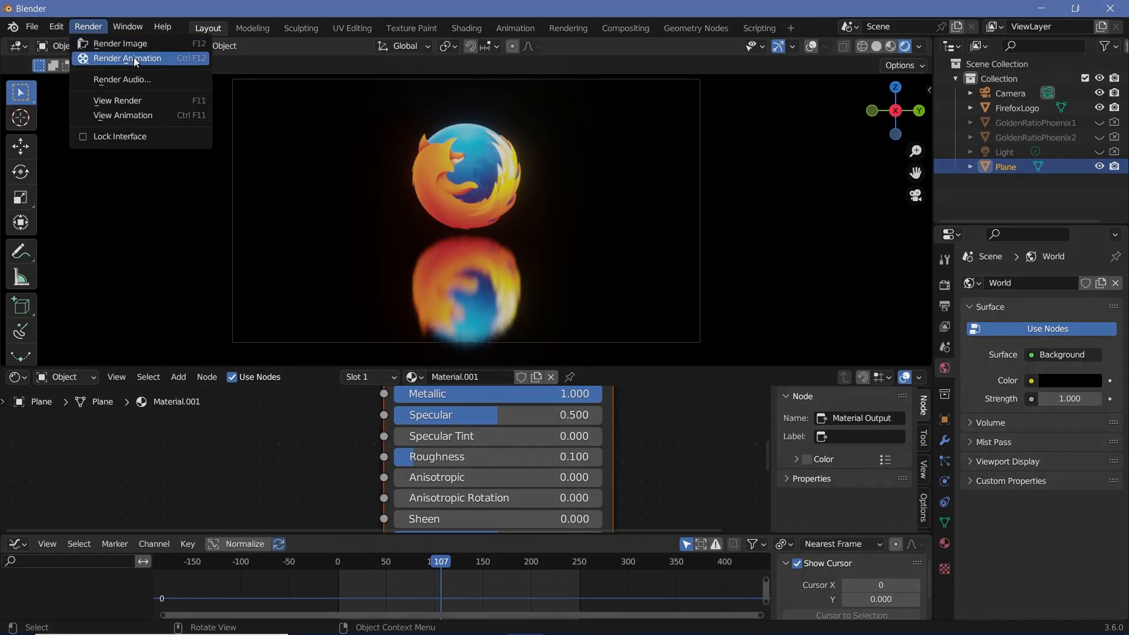